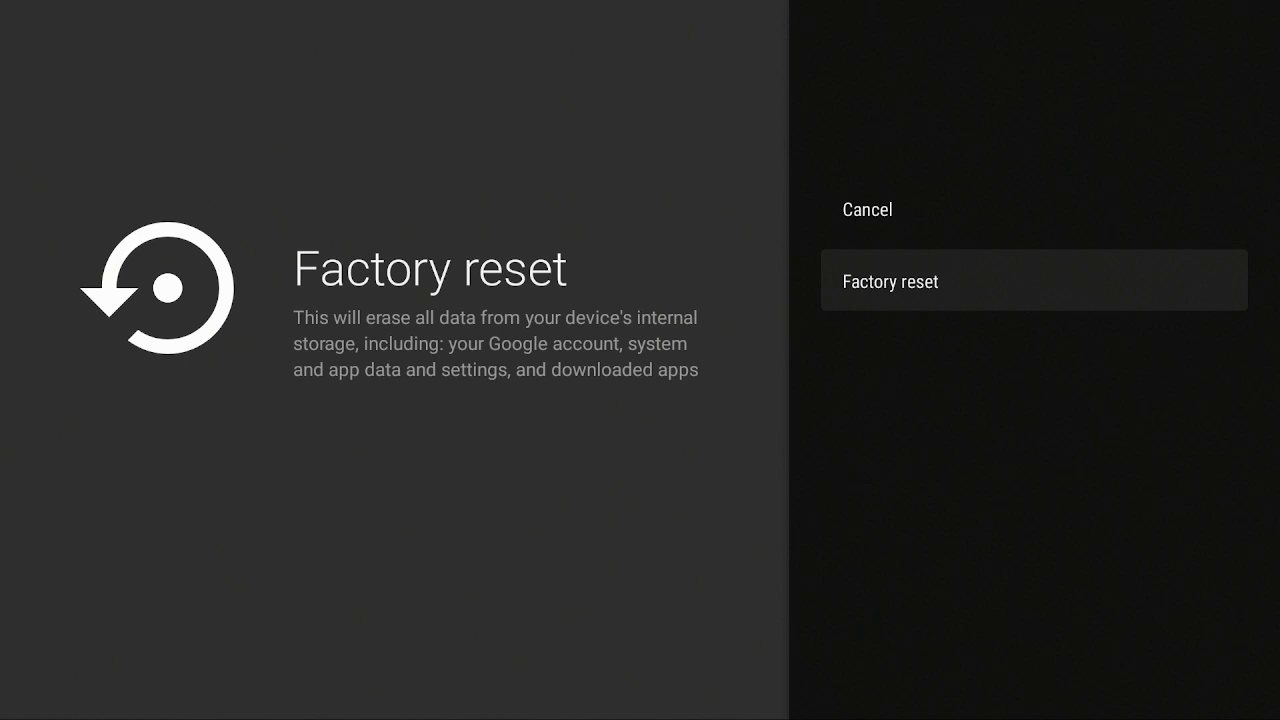
Choose Factory reset under Settings to reach the Erase everything confirmation.
{"action": "left_click", "coordinate": [890, 281]}
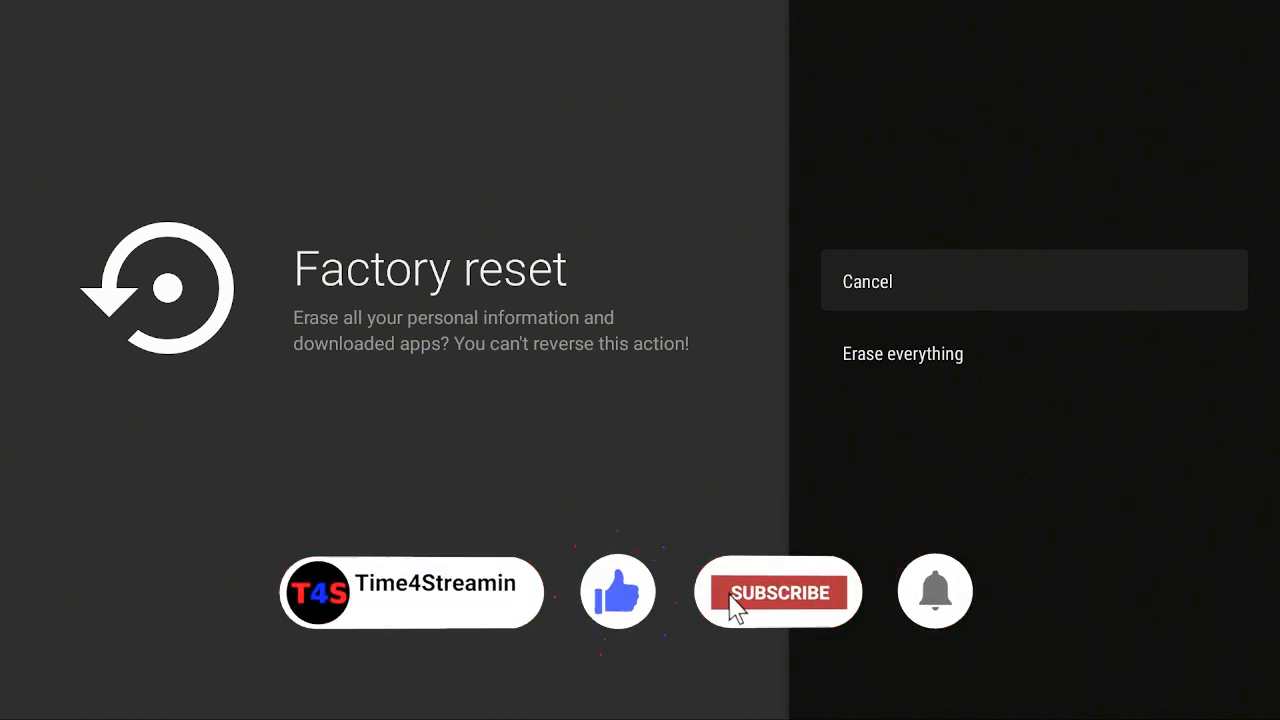
{"action": "left_click", "coordinate": [778, 592]}
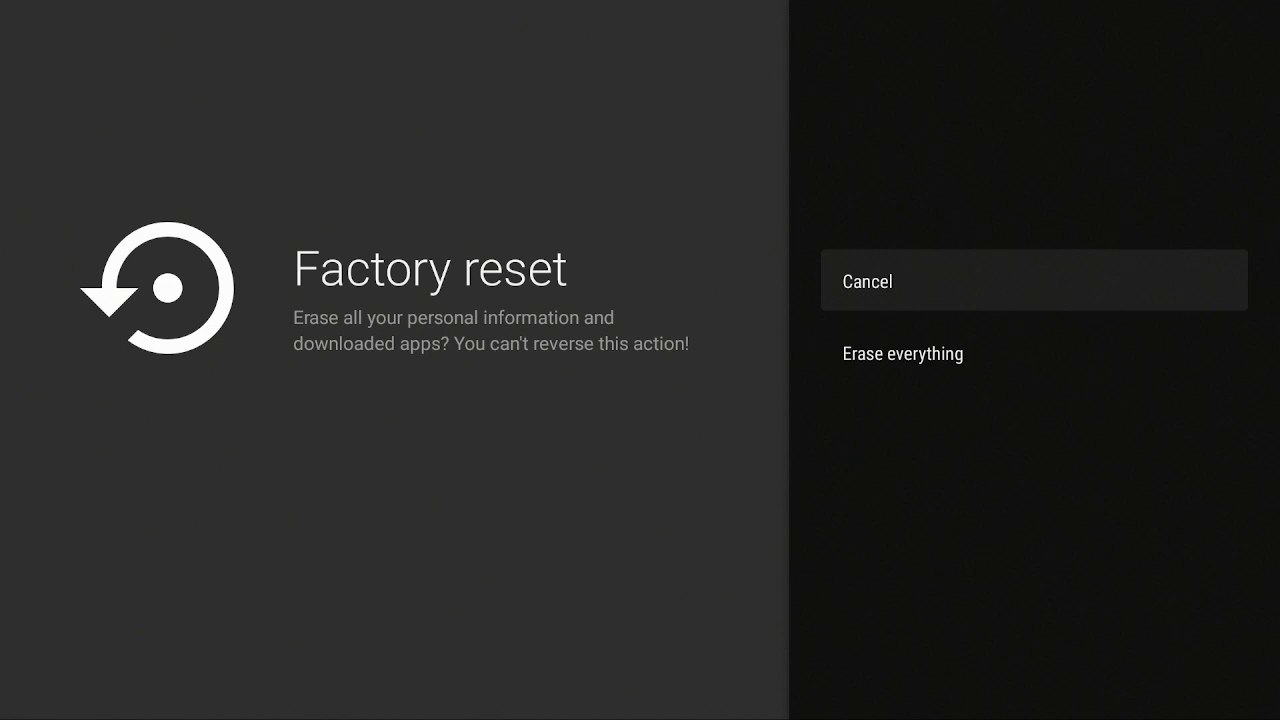
Confirm Erase everything and let the device reboot to the Welcome language list.
{"action": "key", "text": "Down"}
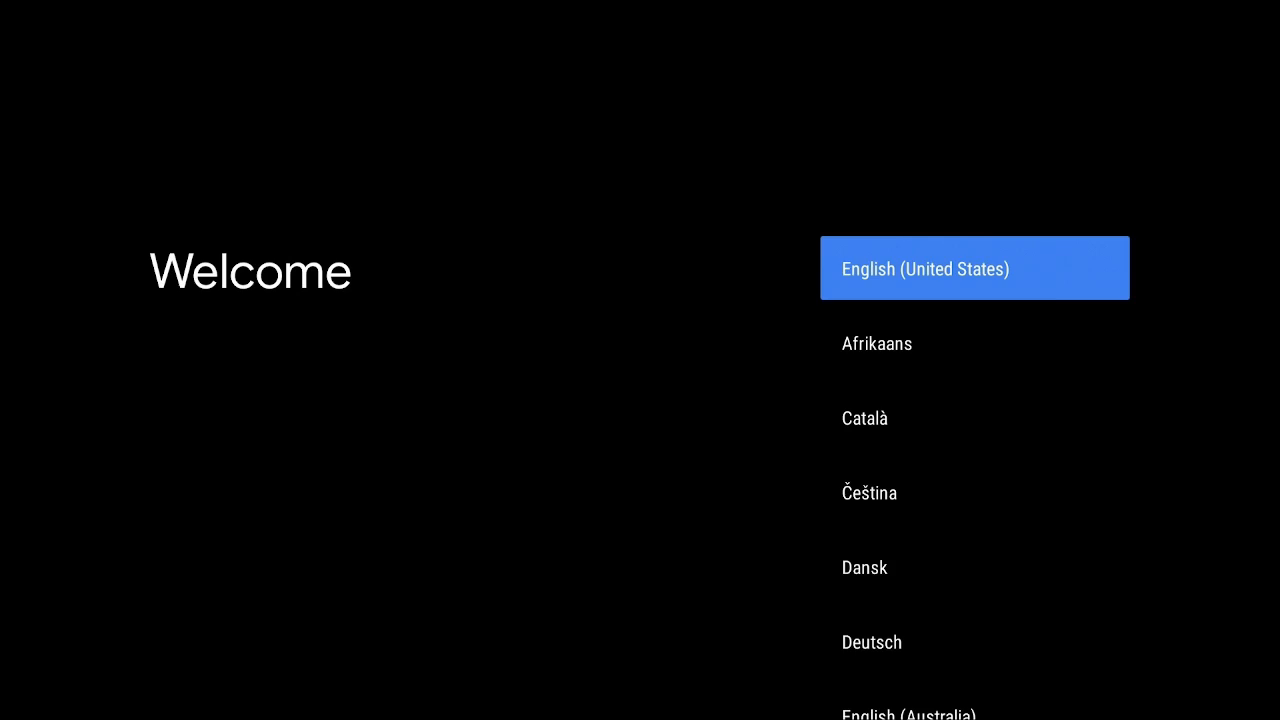
Choose English (United States) and skip setting up with an Android phone.
{"action": "left_click", "coordinate": [974, 268]}
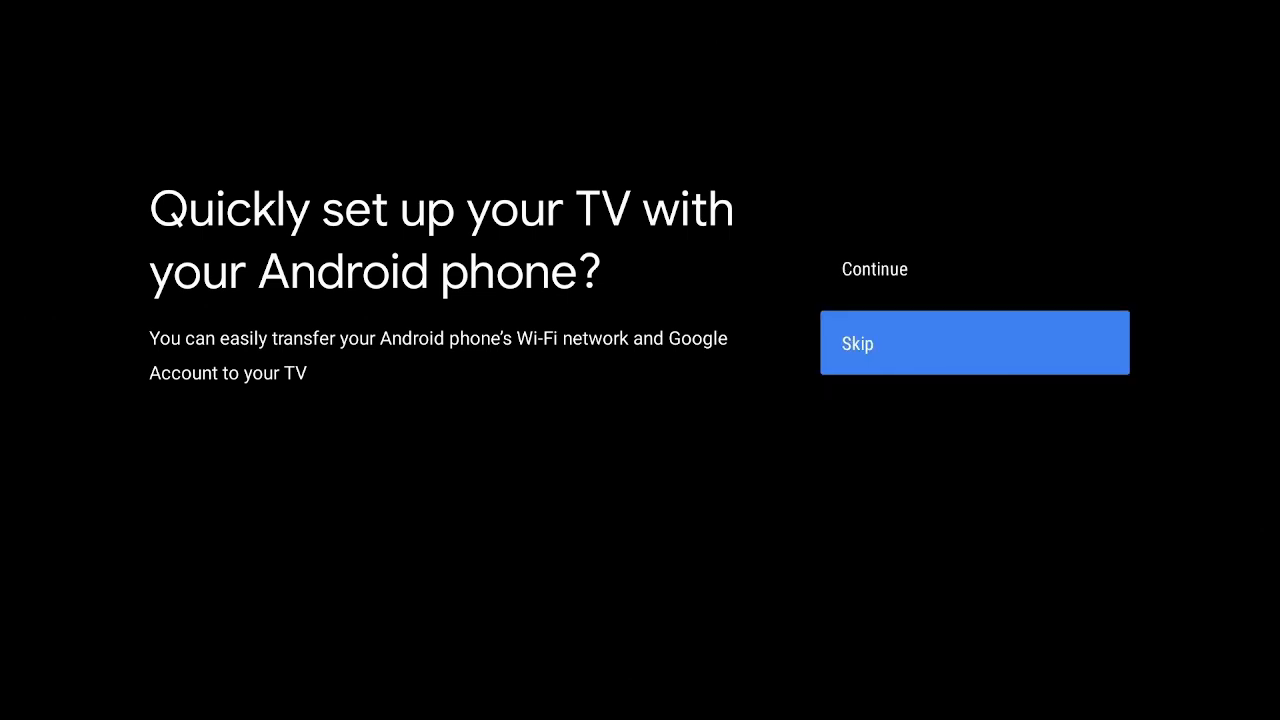
{"action": "left_click", "coordinate": [973, 343]}
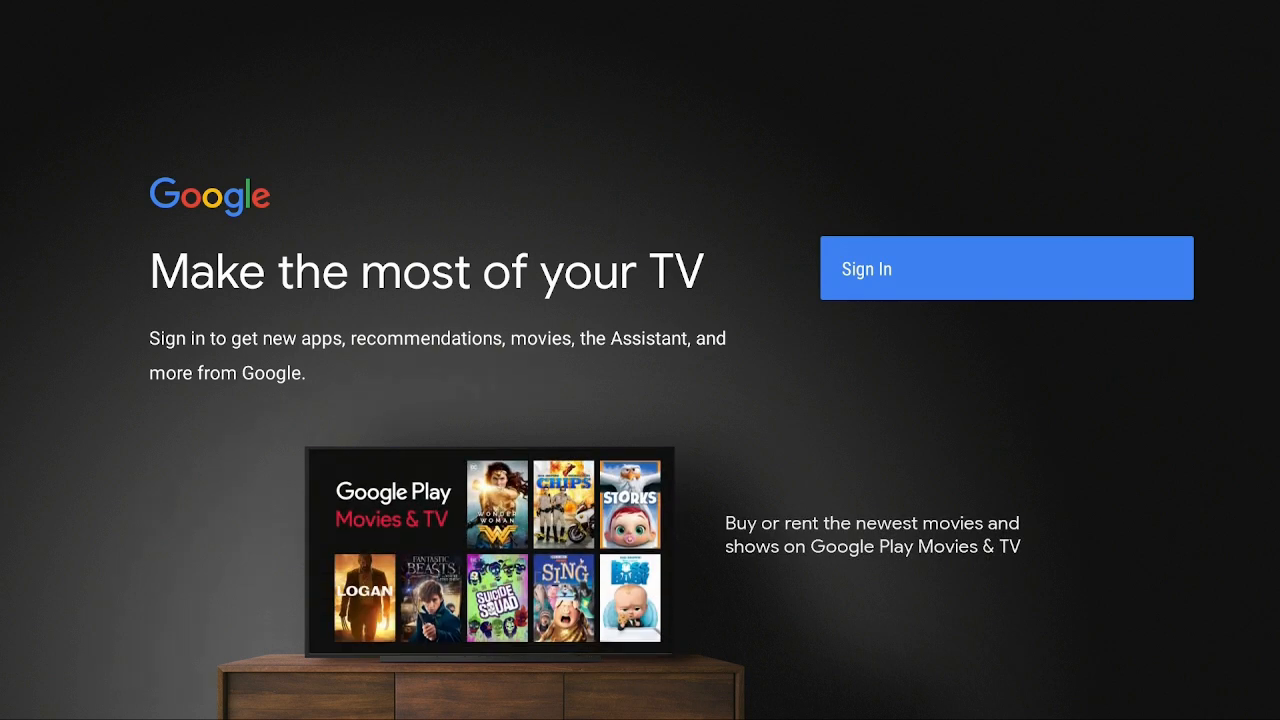
Sign in, accept the Terms of Service, and accept Google services with Use location unchecked.
{"action": "left_click", "coordinate": [1005, 267]}
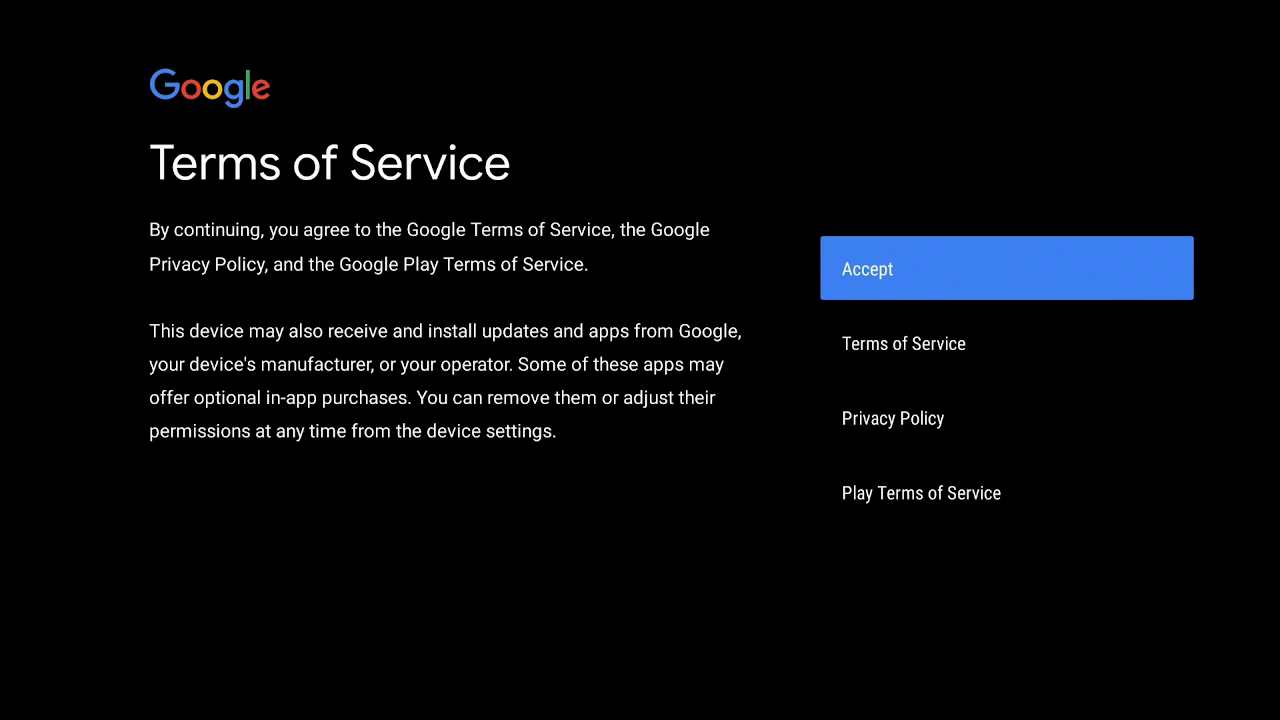
{"action": "left_click", "coordinate": [1006, 267]}
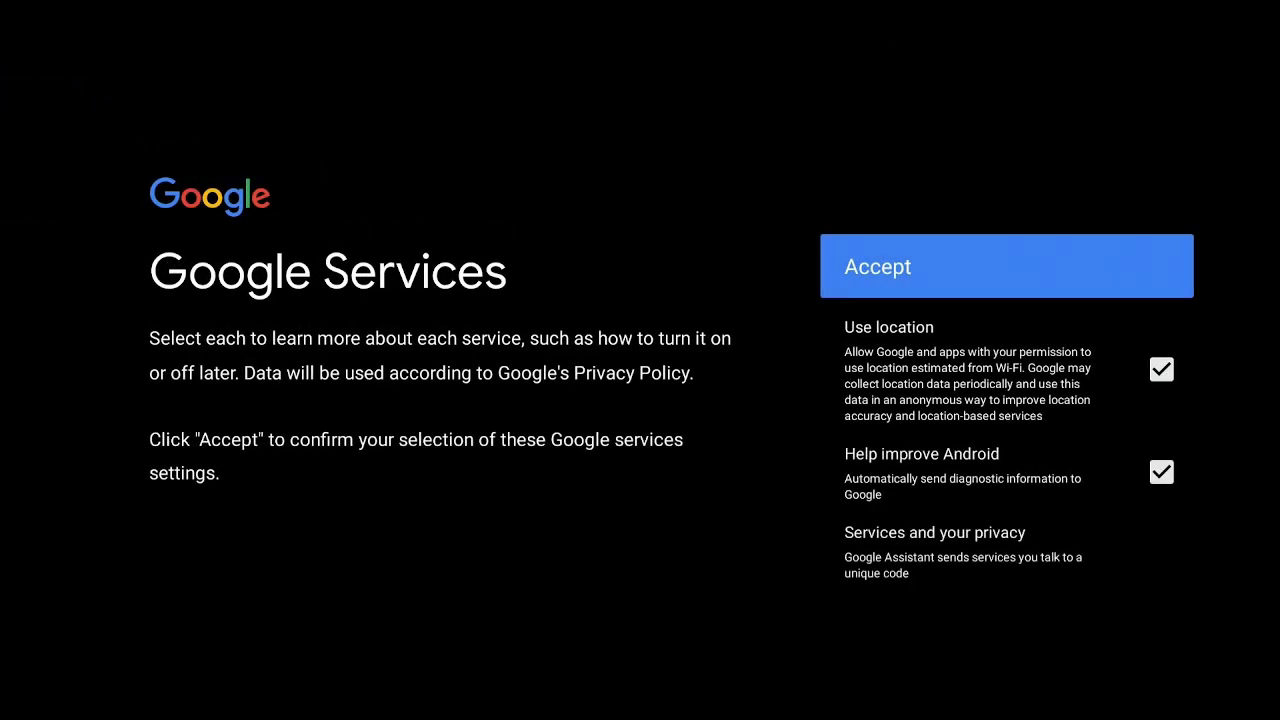
{"action": "key", "text": "down"}
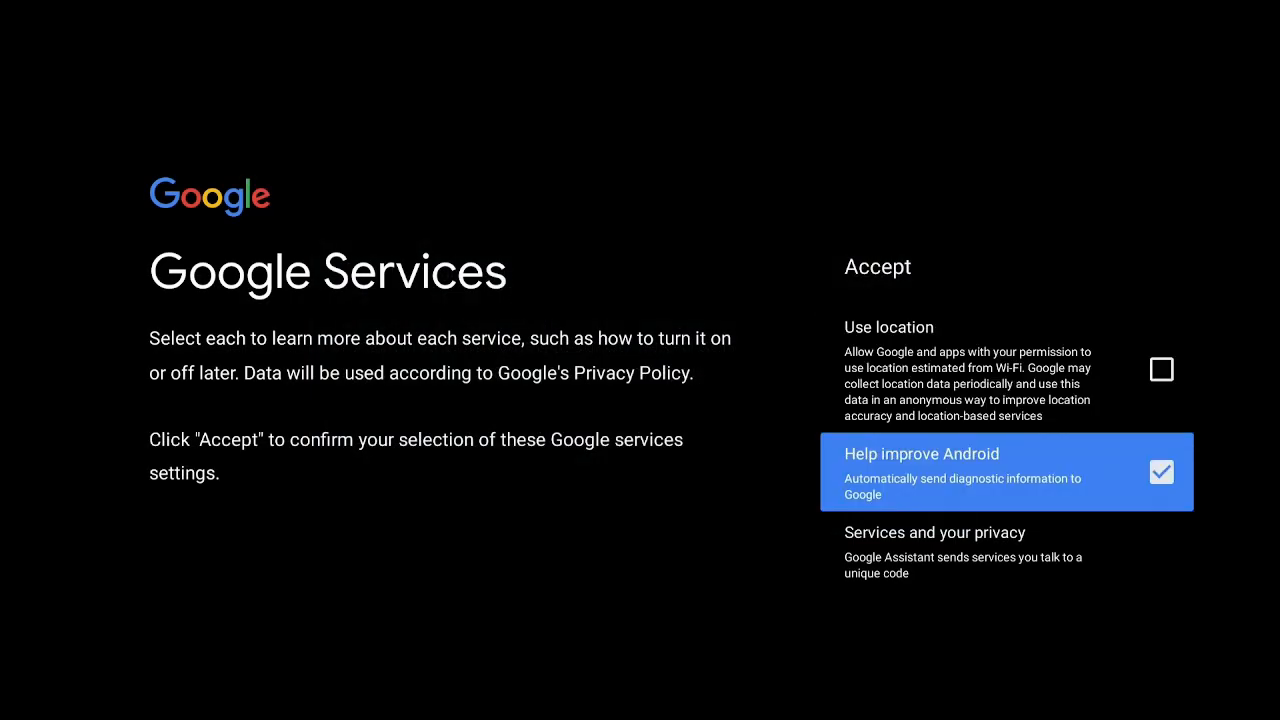
{"action": "left_click", "coordinate": [1005, 472]}
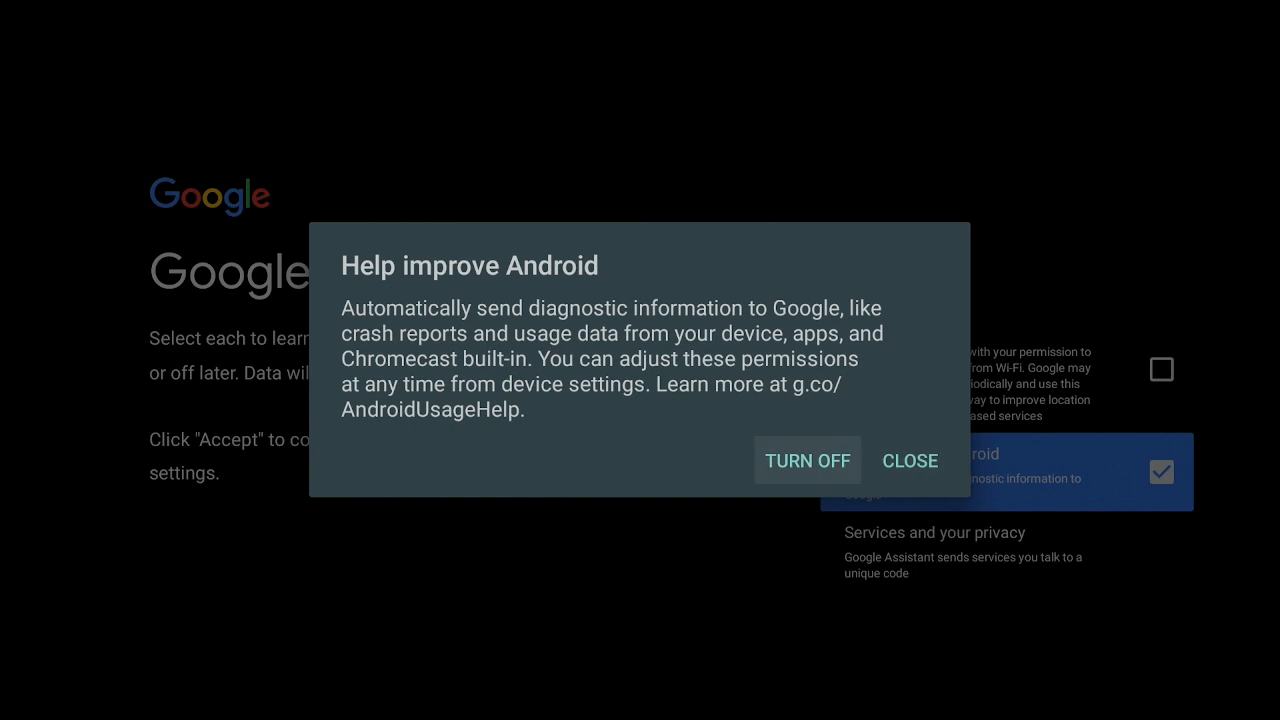
{"action": "left_click", "coordinate": [807, 460]}
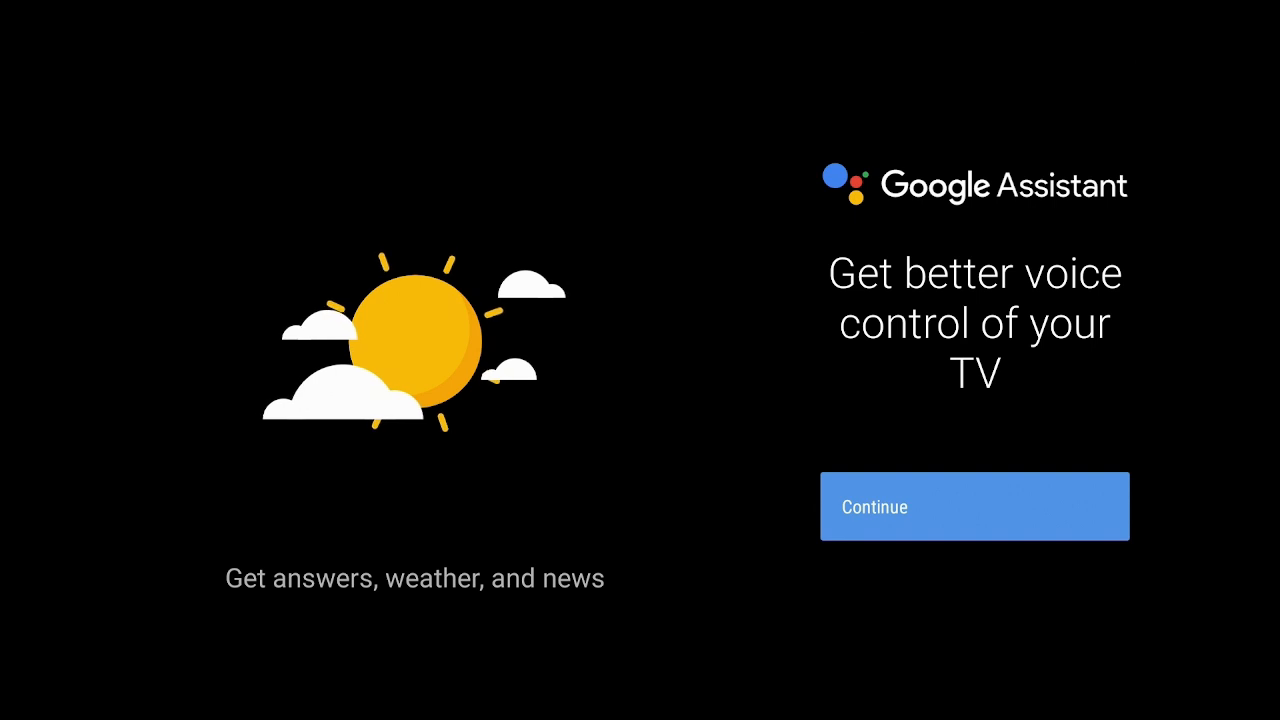
Continue Google Assistant setup, answer the personal results prompt, and choose No for emails.
{"action": "left_click", "coordinate": [974, 506]}
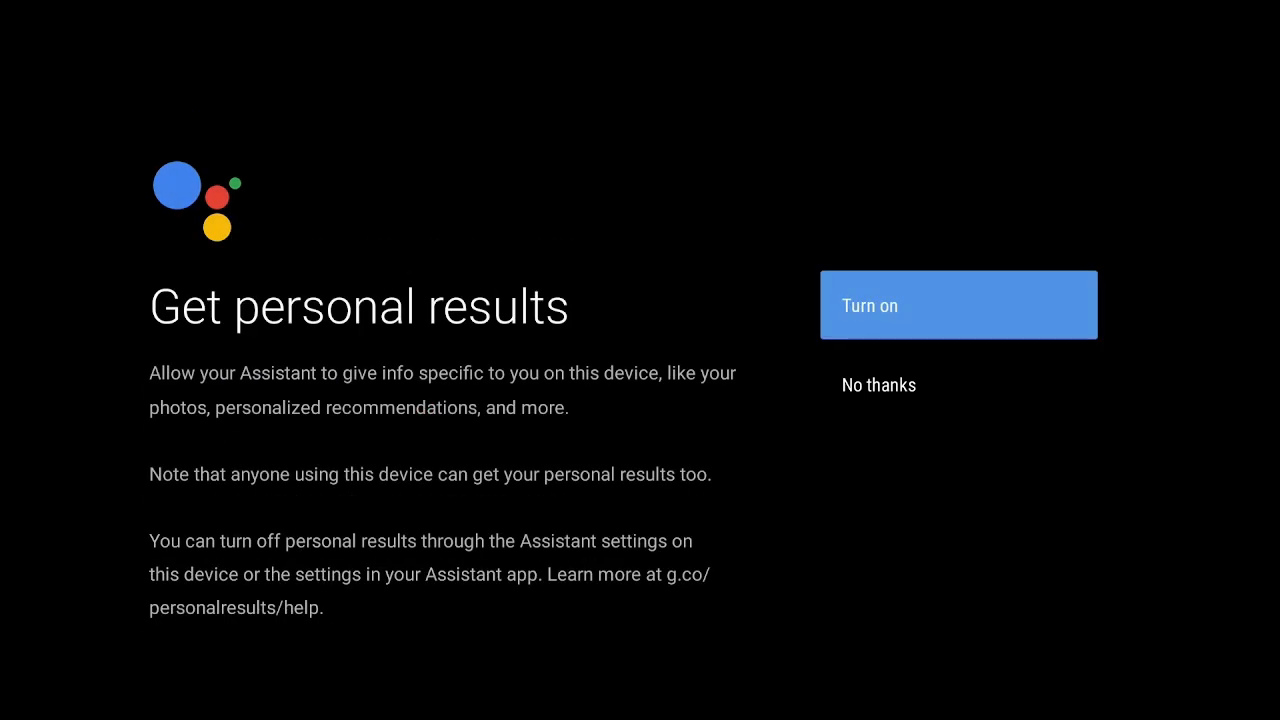
{"action": "left_click", "coordinate": [958, 305]}
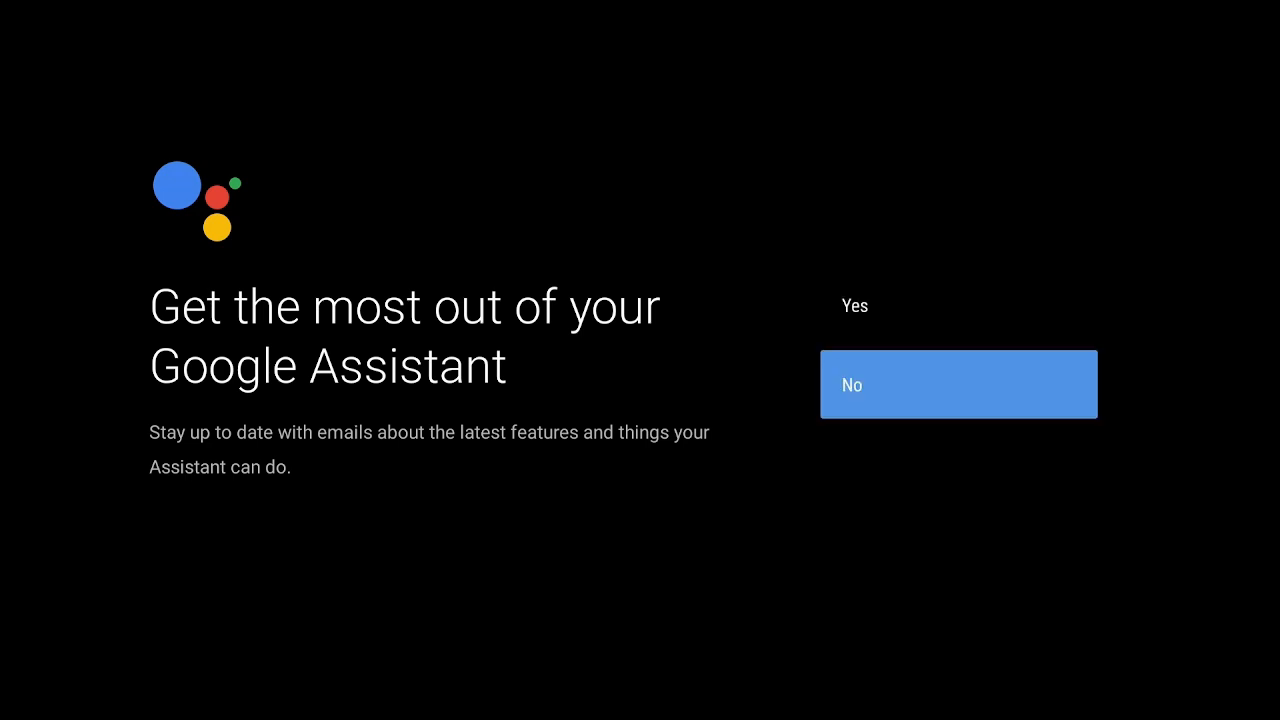
{"action": "left_click", "coordinate": [957, 384]}
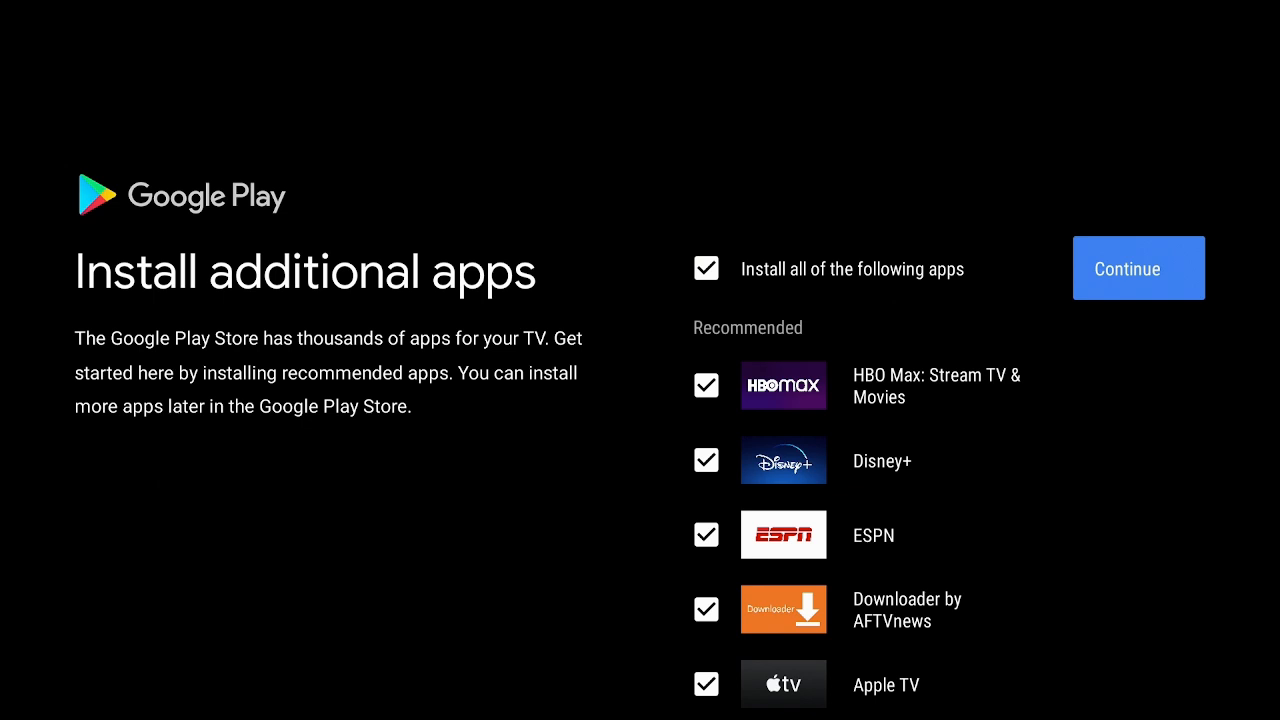
Install all recommended apps and page through the four Android TV tour pages.
{"action": "left_click", "coordinate": [1138, 268]}
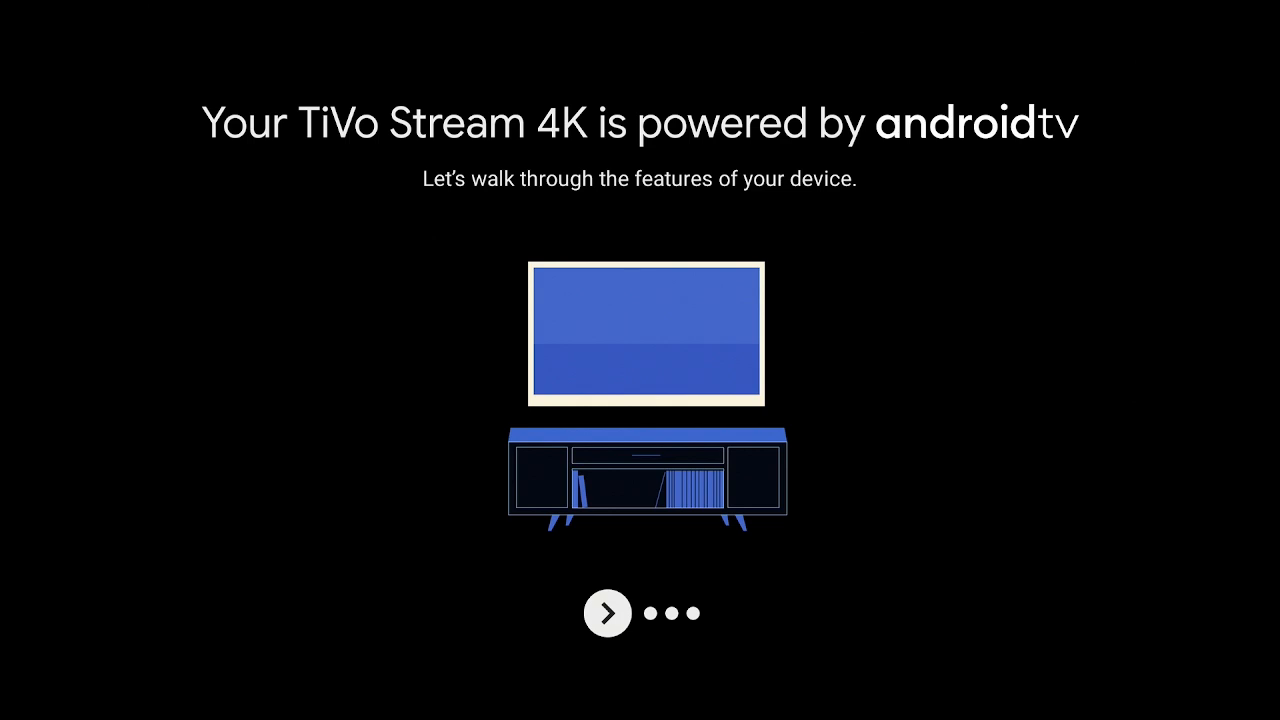
{"action": "left_click", "coordinate": [607, 613]}
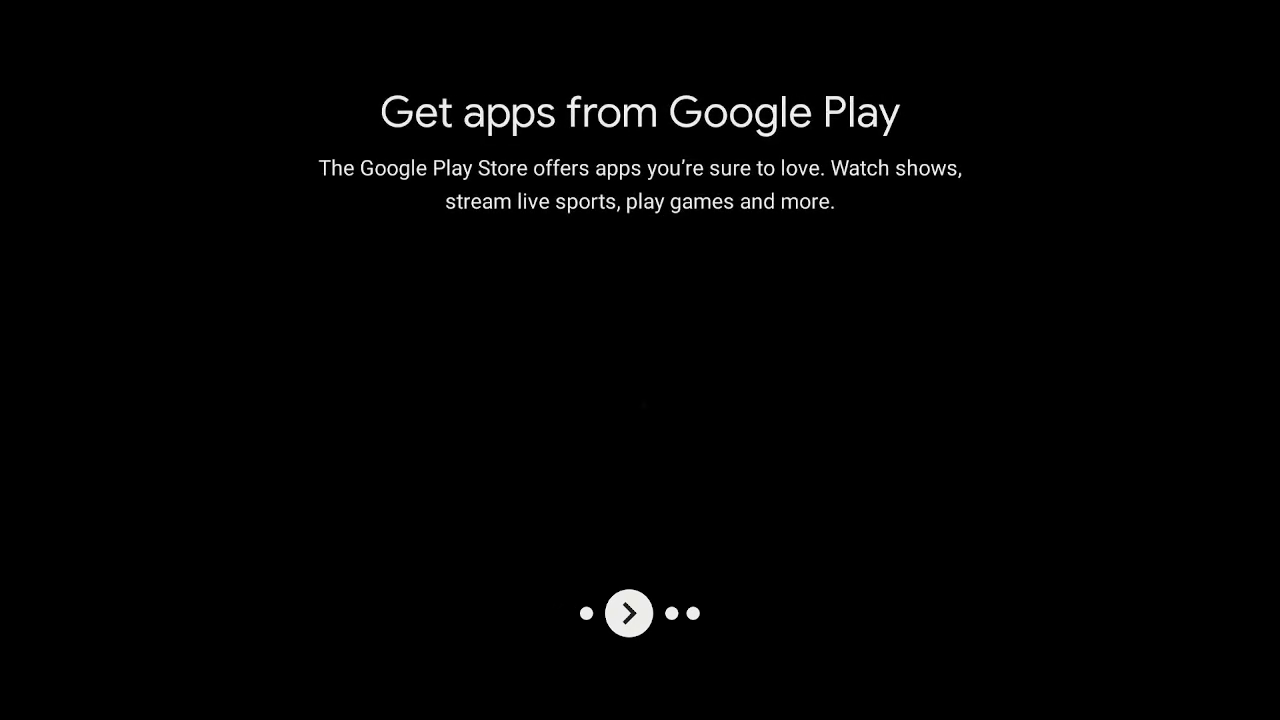
{"action": "left_click", "coordinate": [628, 613]}
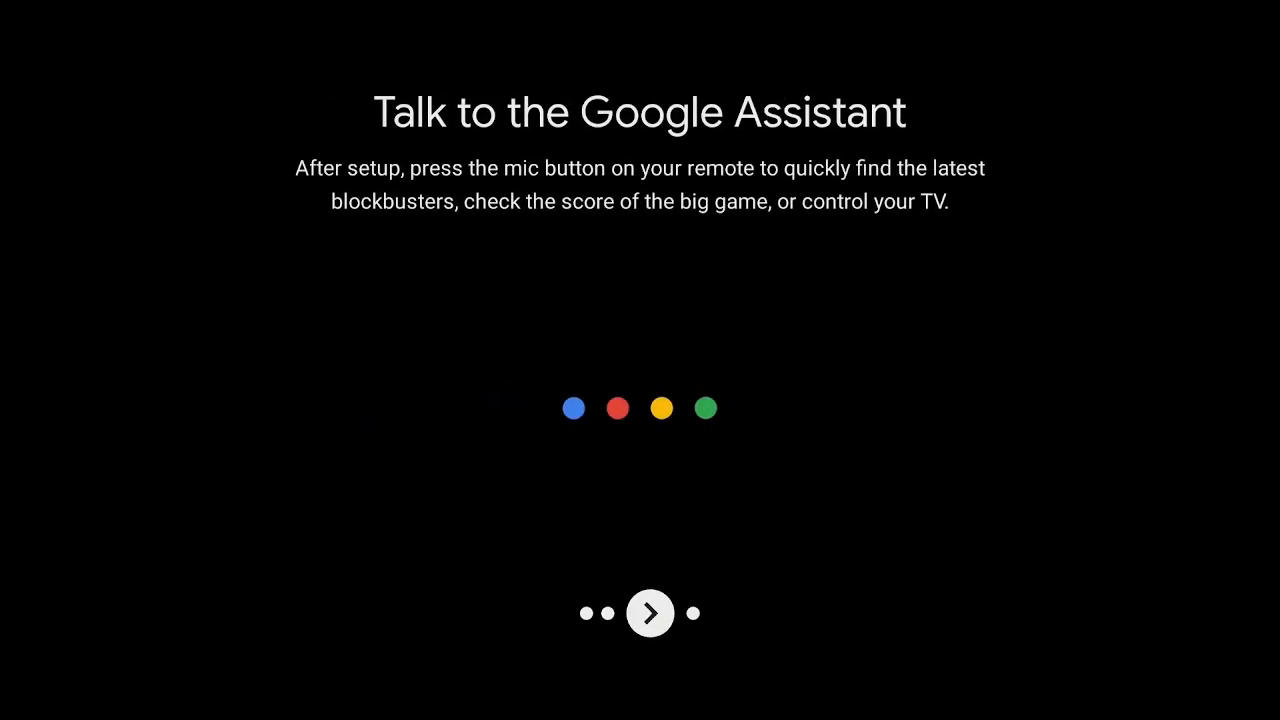
{"action": "left_click", "coordinate": [649, 613]}
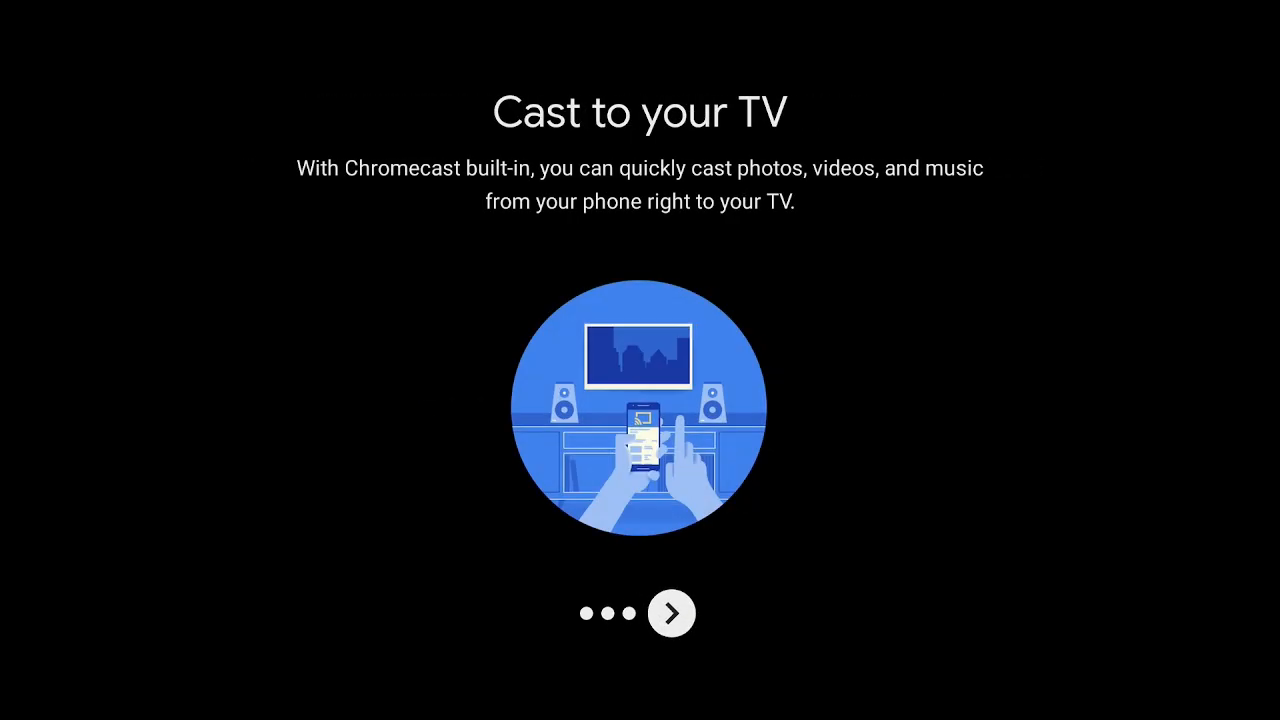
{"action": "left_click", "coordinate": [671, 613]}
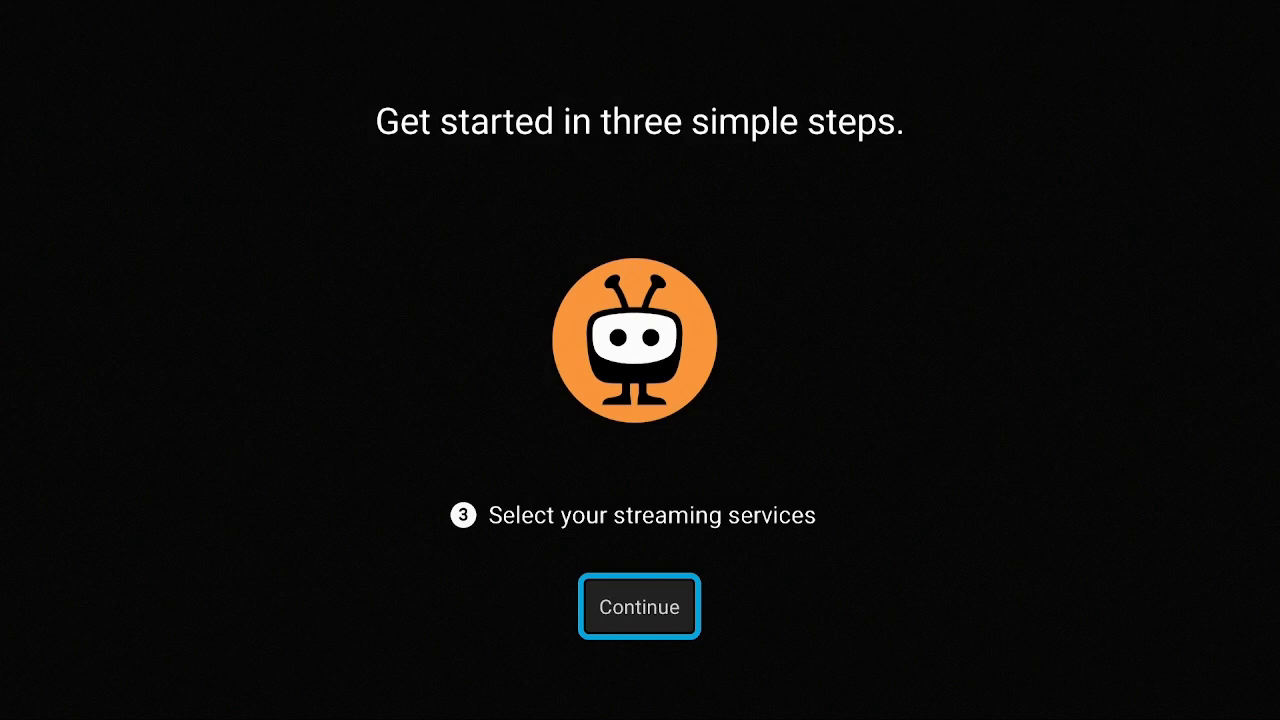
Continue through every 'Get started in three simple steps' screen to Personalize Your Recommendations.
{"action": "left_click", "coordinate": [639, 606]}
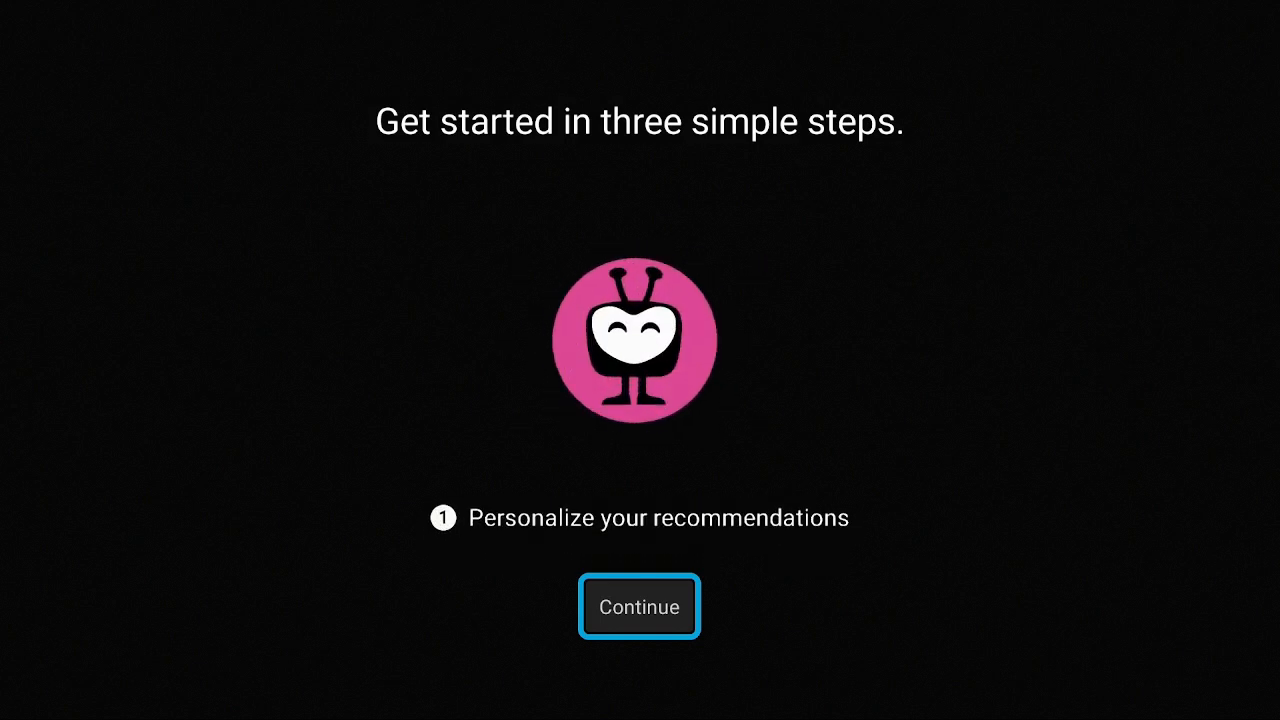
{"action": "left_click", "coordinate": [639, 606]}
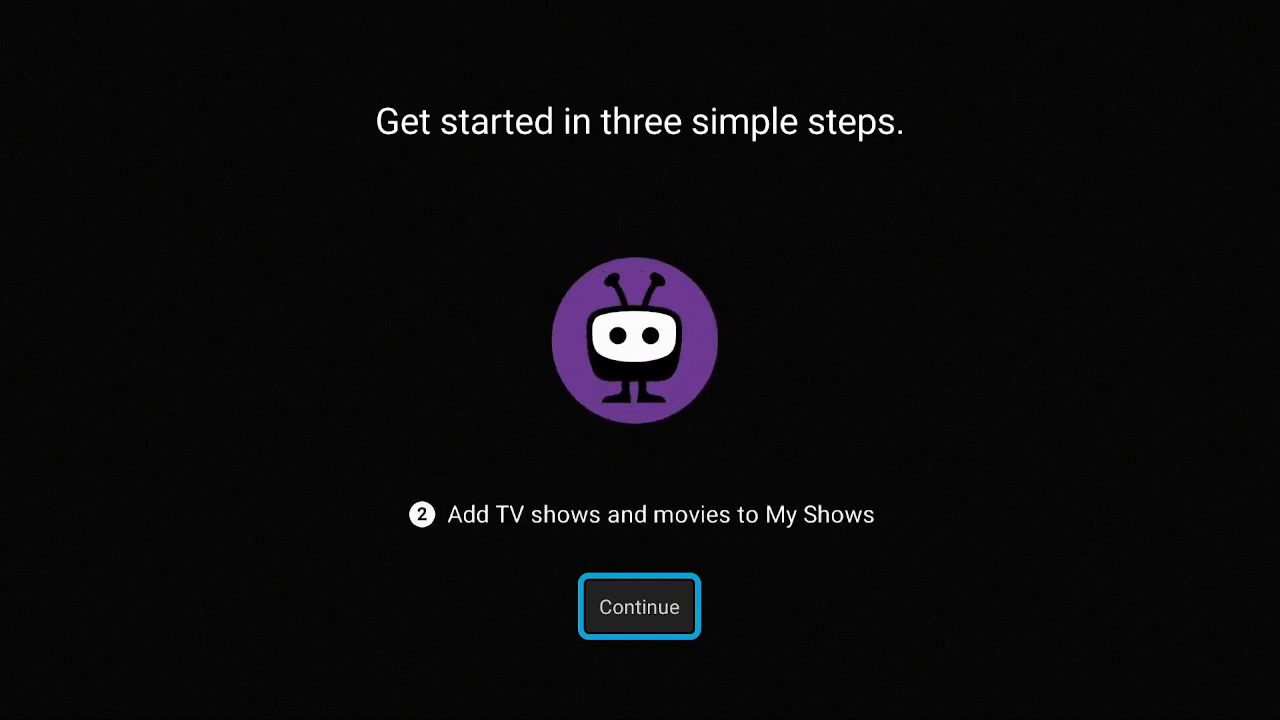
{"action": "left_click", "coordinate": [639, 606]}
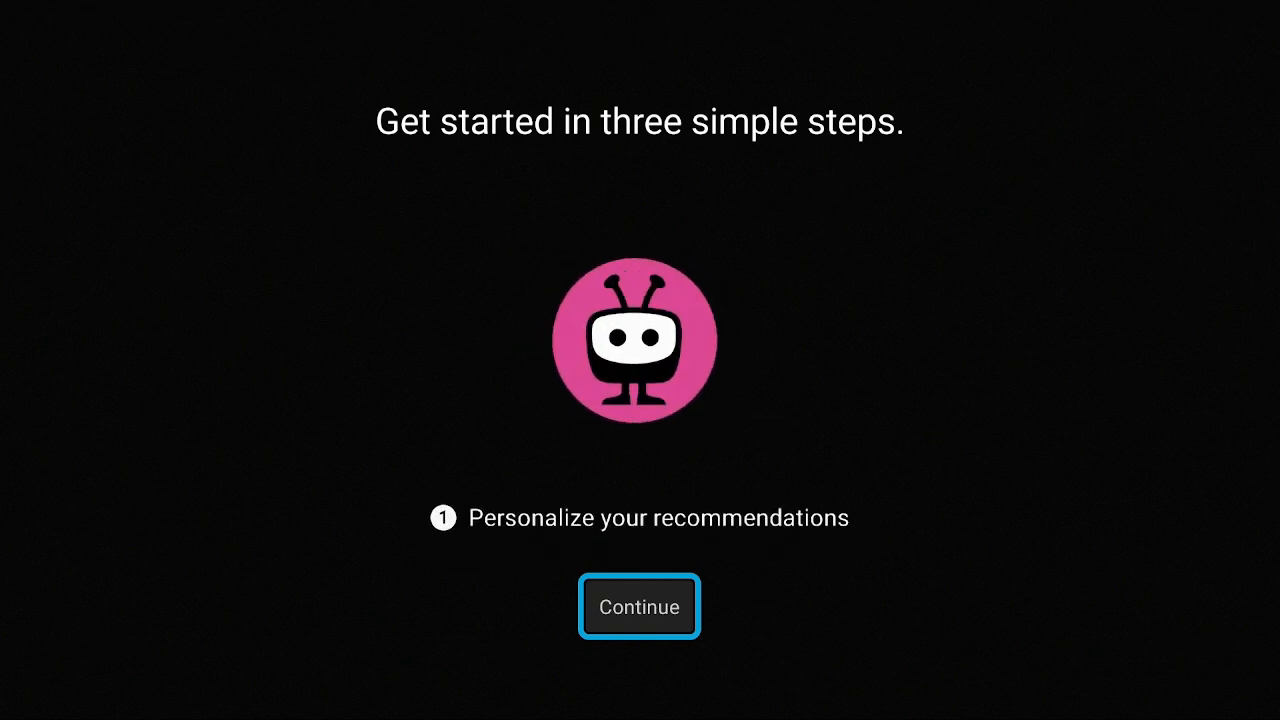
{"action": "left_click", "coordinate": [639, 606]}
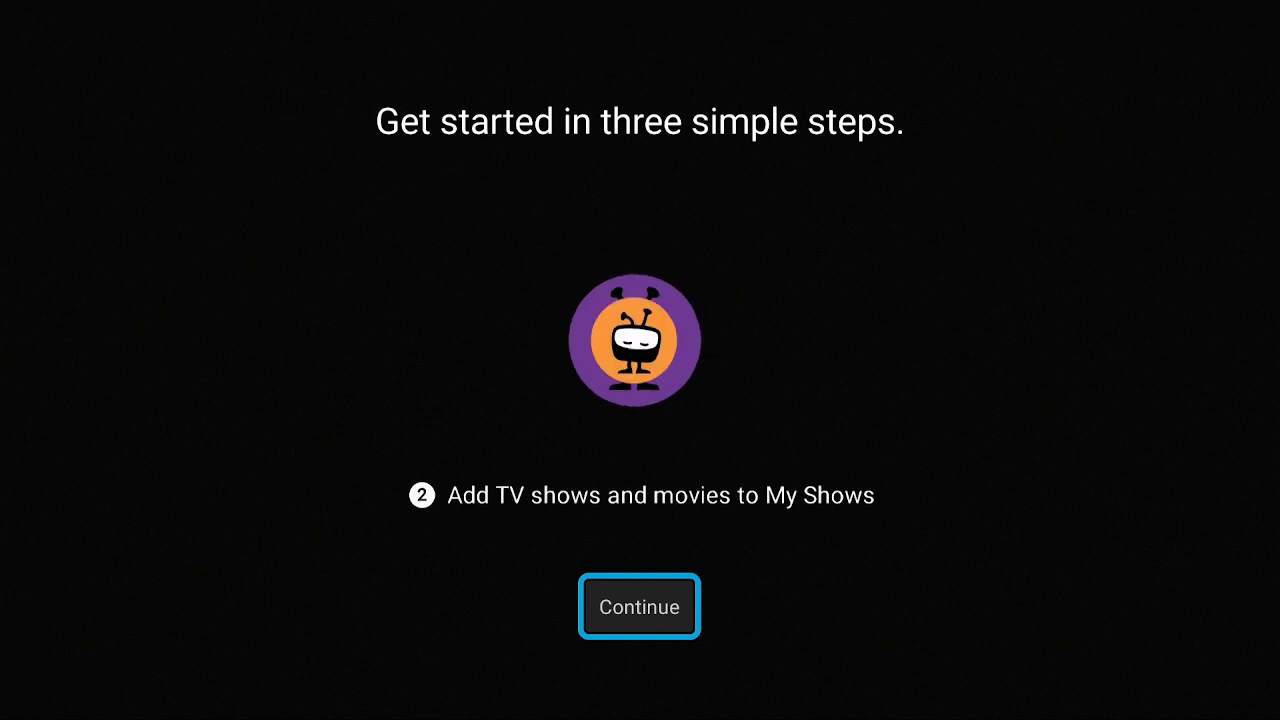
{"action": "left_click", "coordinate": [639, 606]}
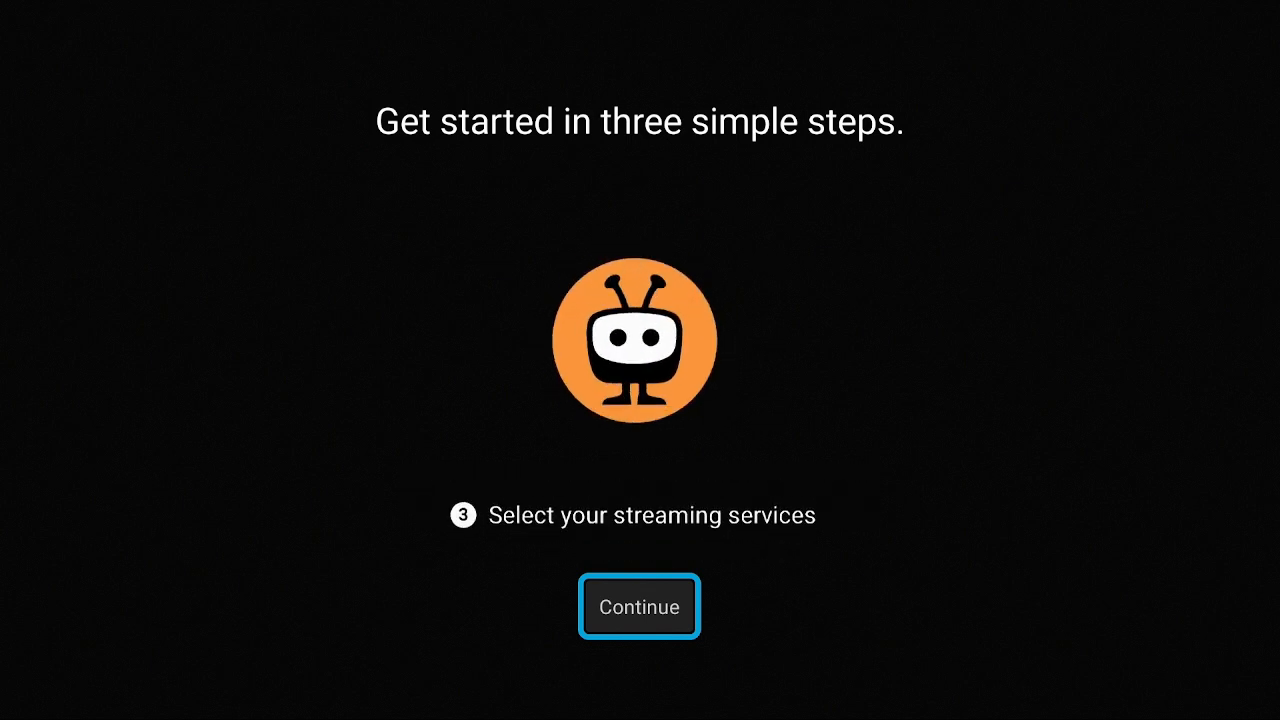
{"action": "left_click", "coordinate": [639, 606]}
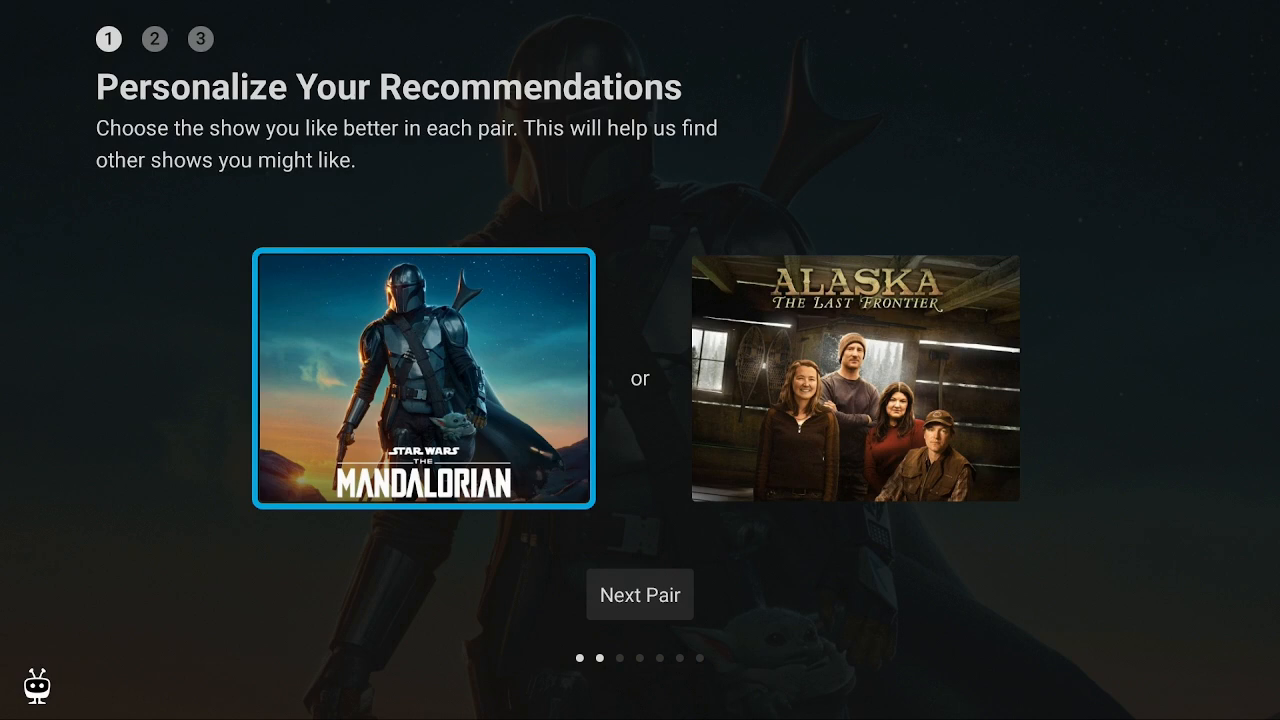
Pick The Mandalorian, finish personalizing, and finish the add movies to My Shows step.
{"action": "left_click", "coordinate": [639, 594]}
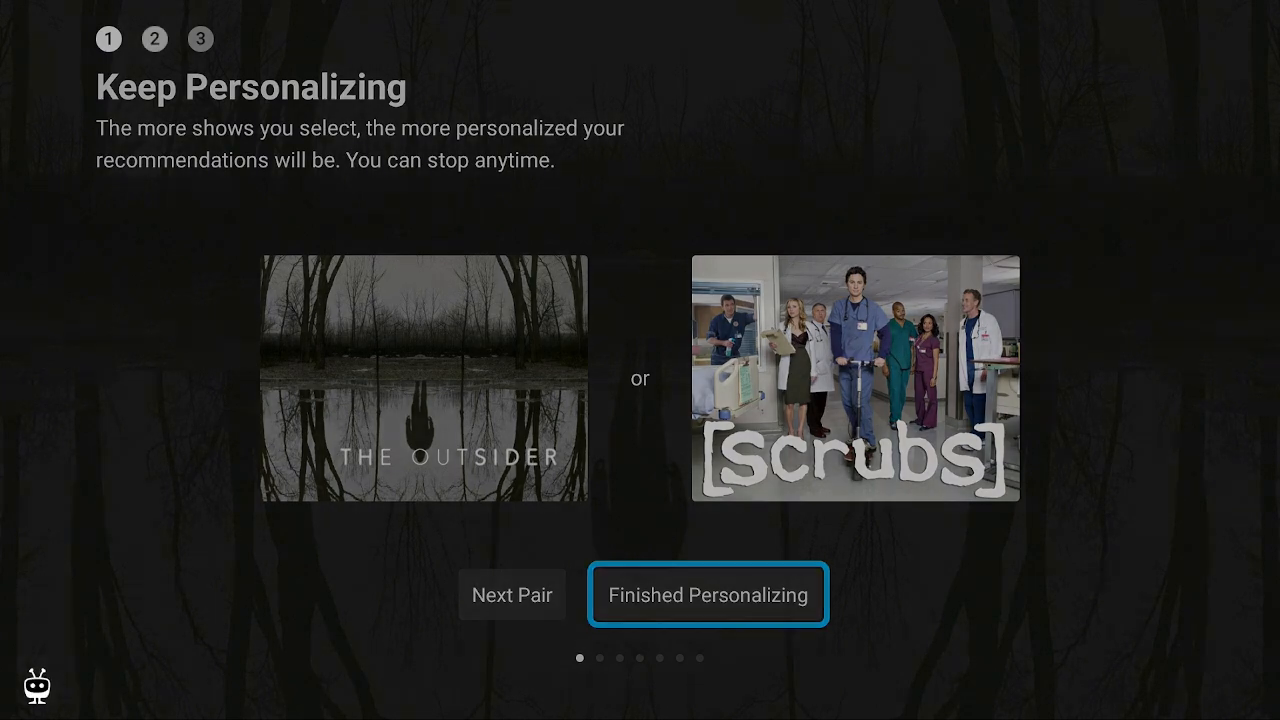
{"action": "left_click", "coordinate": [707, 594]}
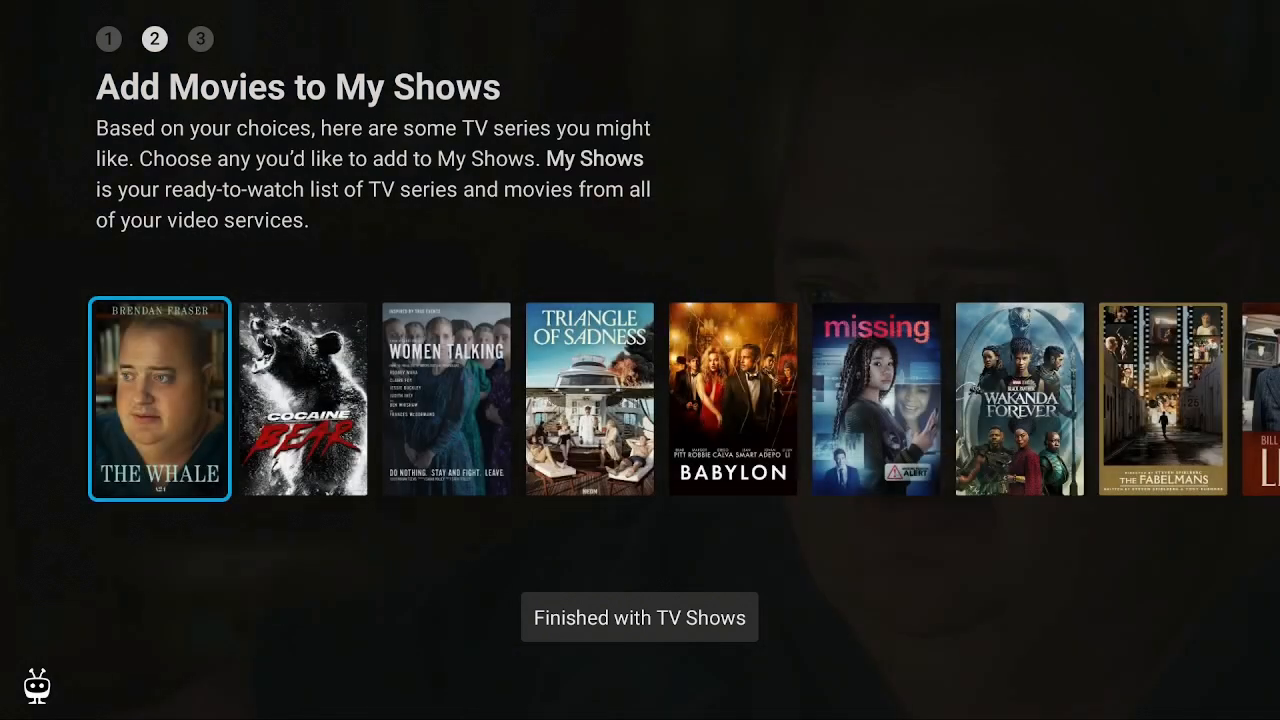
{"action": "key", "text": "down"}
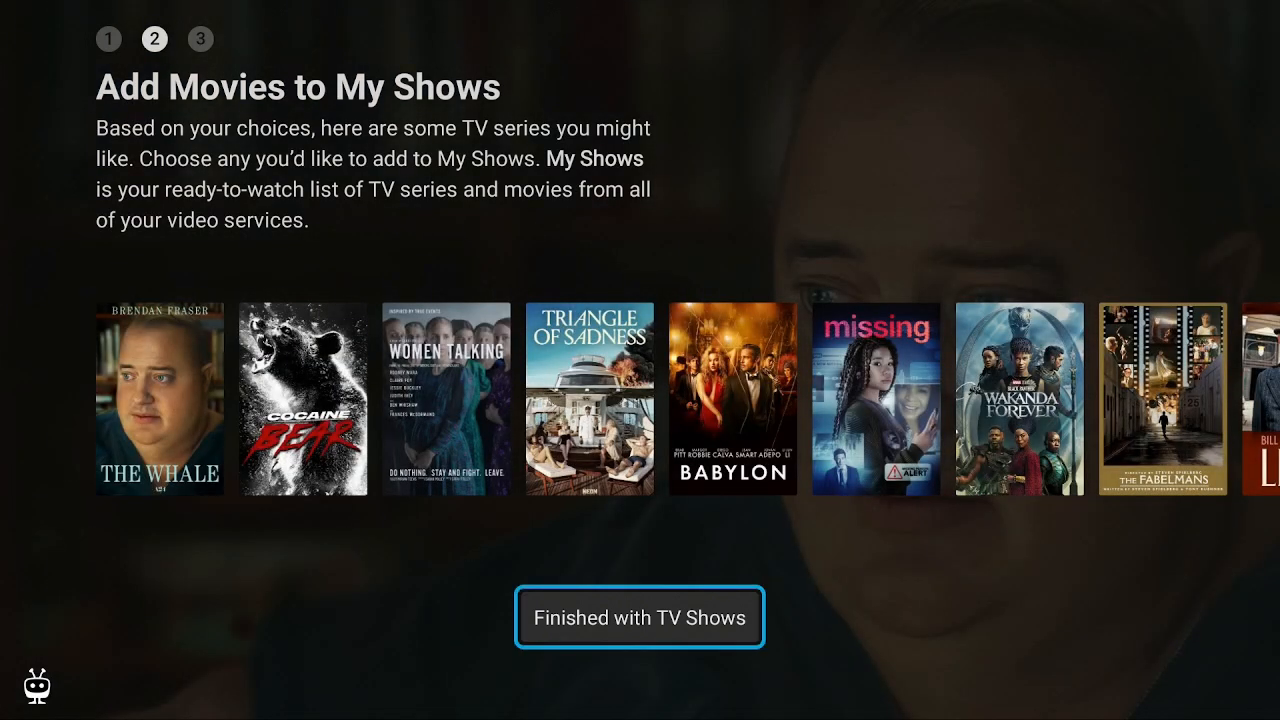
{"action": "left_click", "coordinate": [639, 617]}
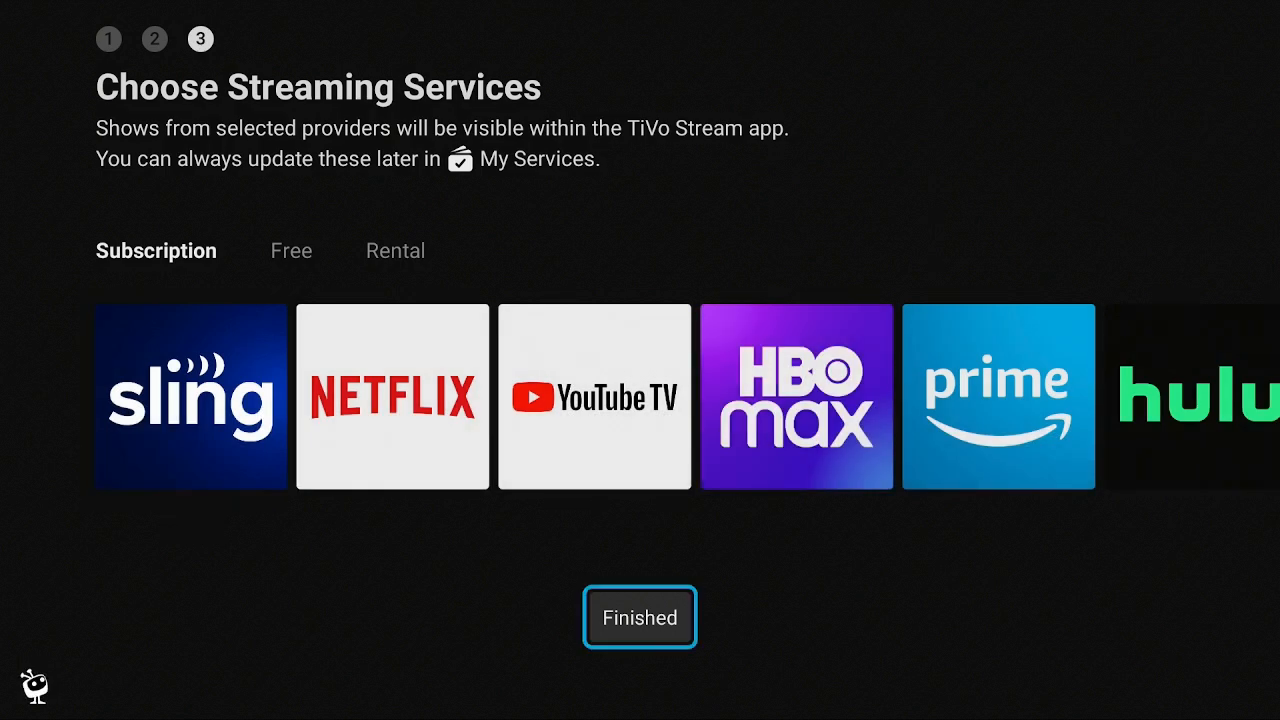
Select Finished on the Choose Streaming Services screen.
{"action": "left_click", "coordinate": [639, 617]}
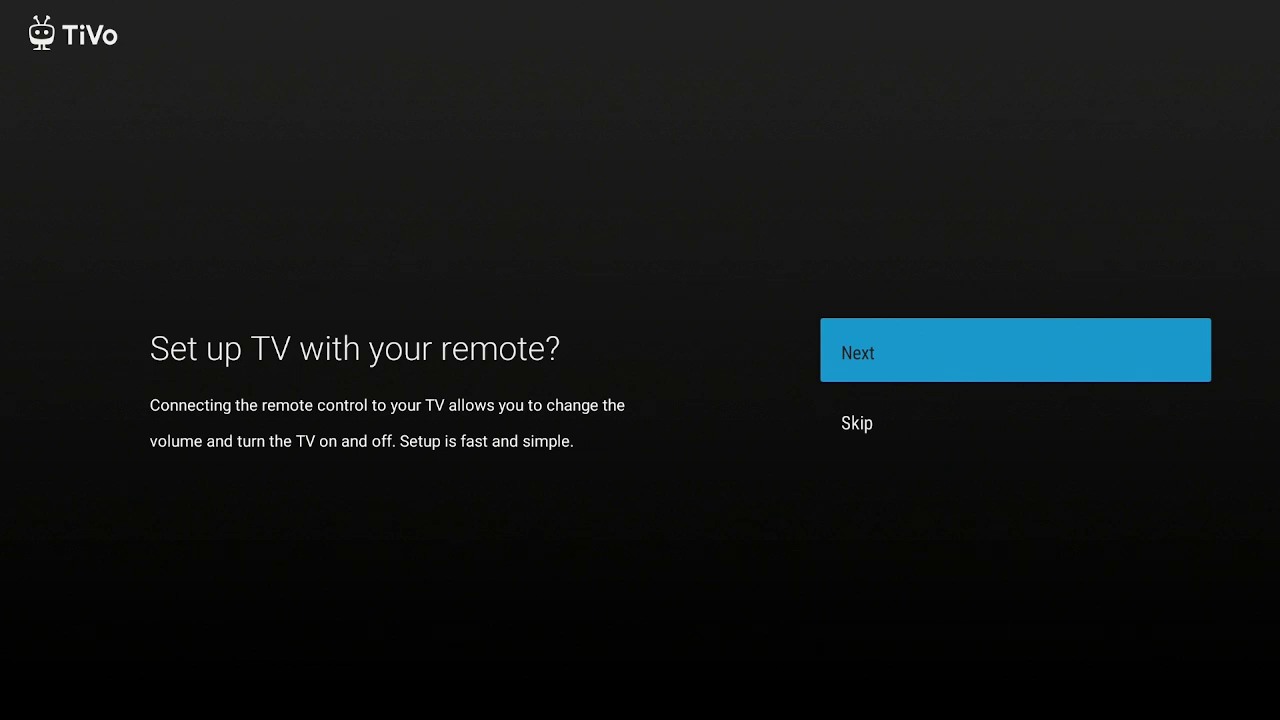
Set the remote to control the Samsung TV, confirm it works, and skip audio receiver setup.
{"action": "left_click", "coordinate": [1014, 349]}
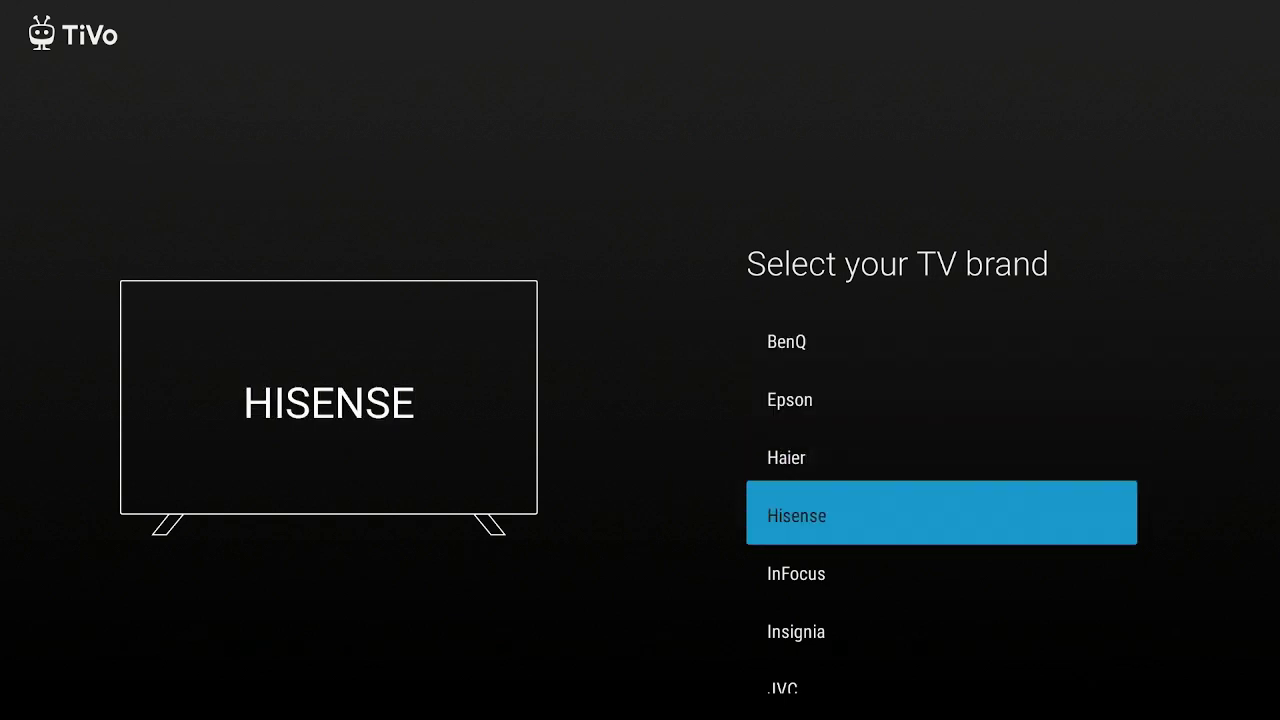
{"action": "scroll", "scroll_direction": "down", "scroll_amount": 3}
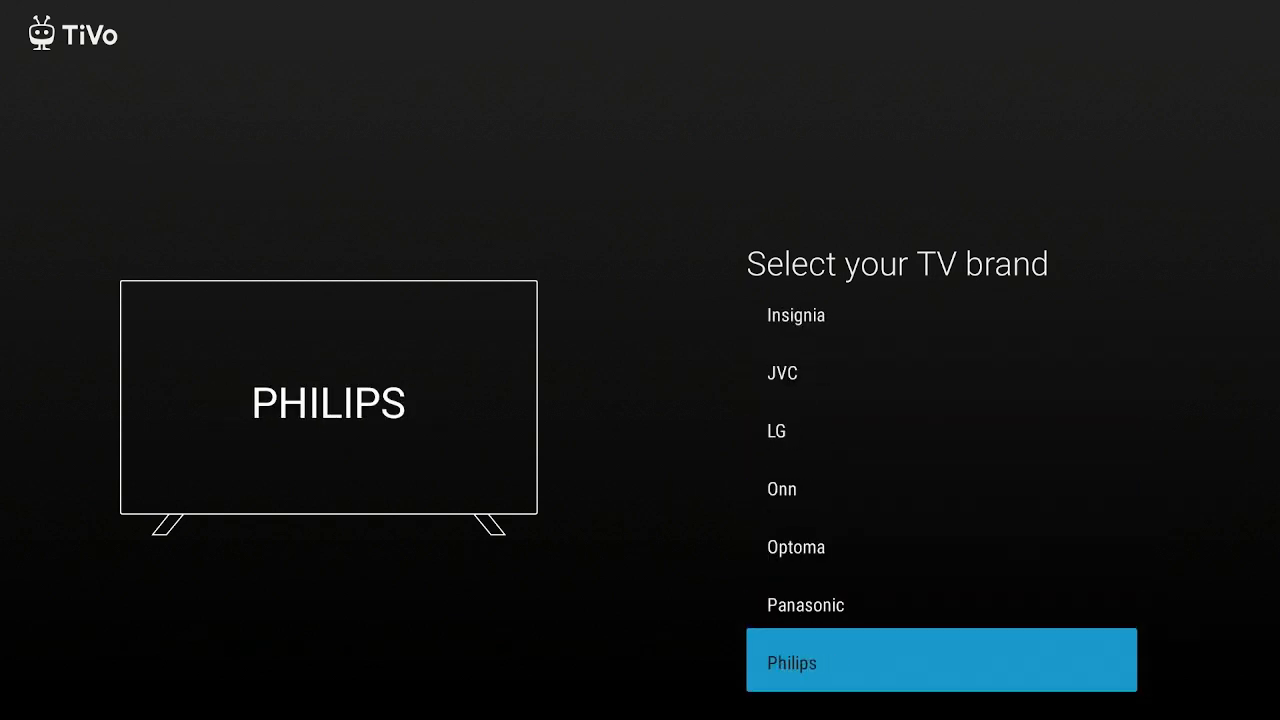
{"action": "scroll", "scroll_direction": "down", "scroll_amount": 3}
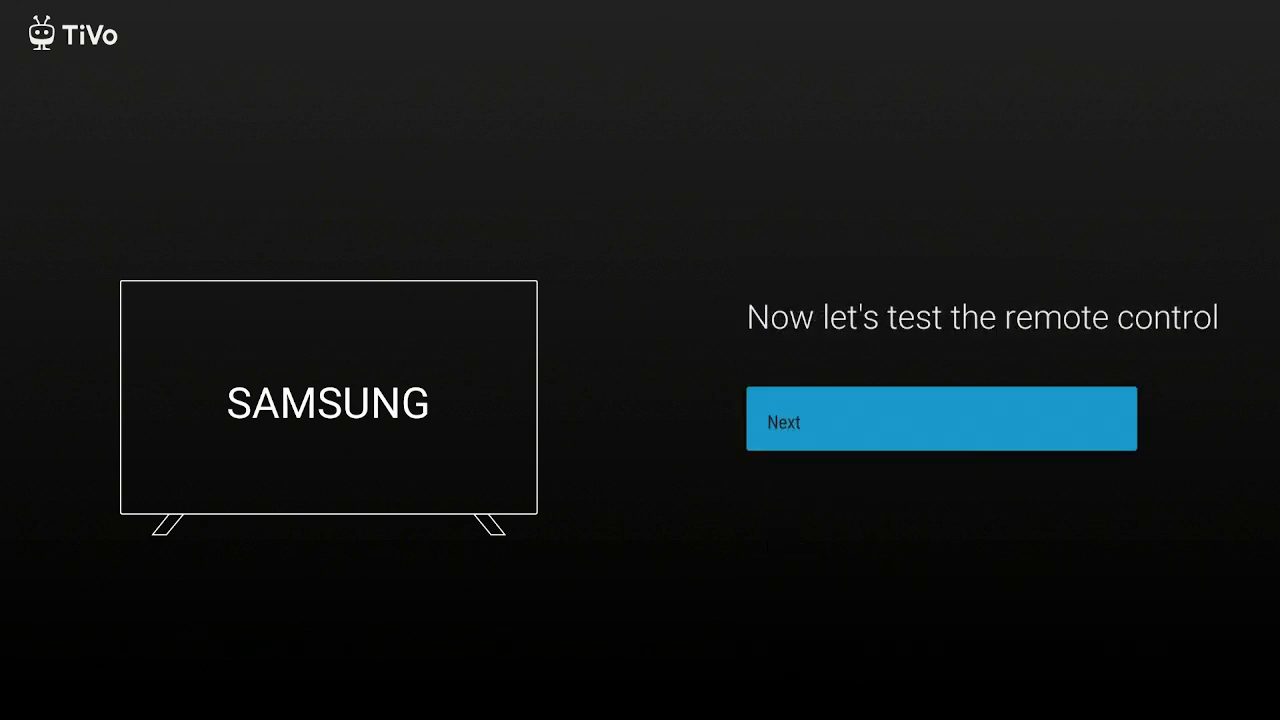
{"action": "left_click", "coordinate": [940, 418]}
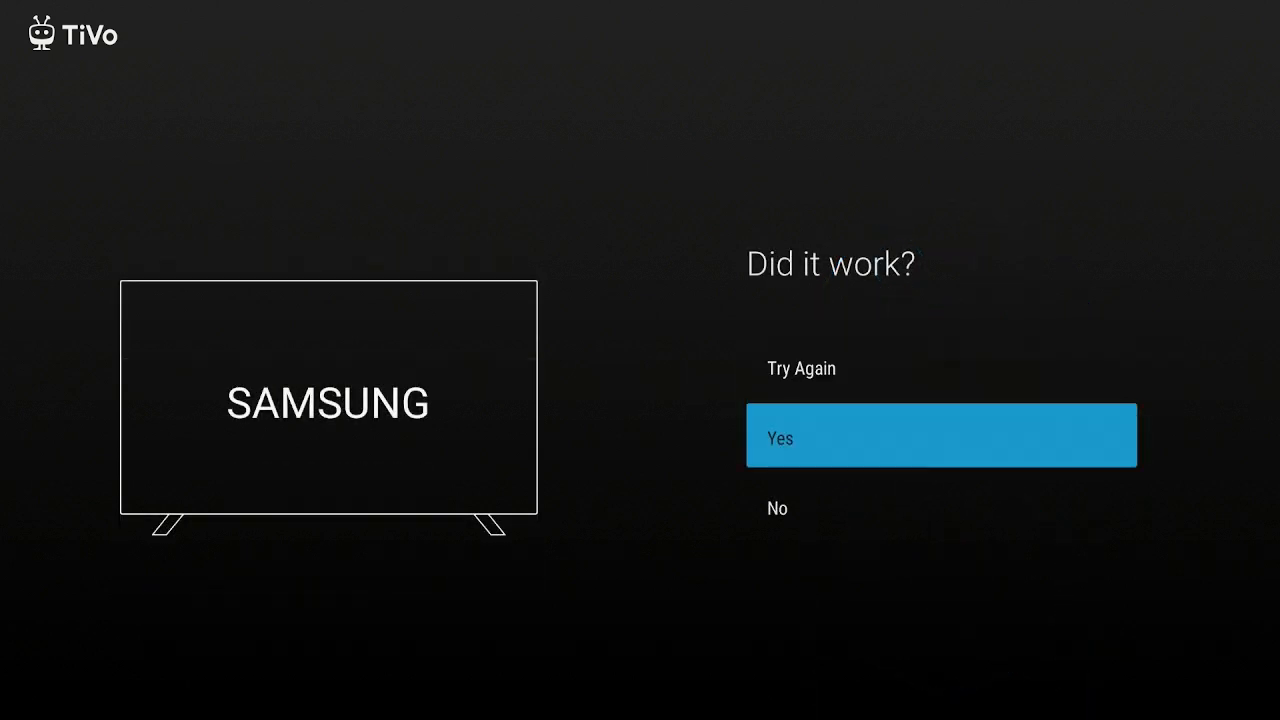
{"action": "left_click", "coordinate": [940, 435]}
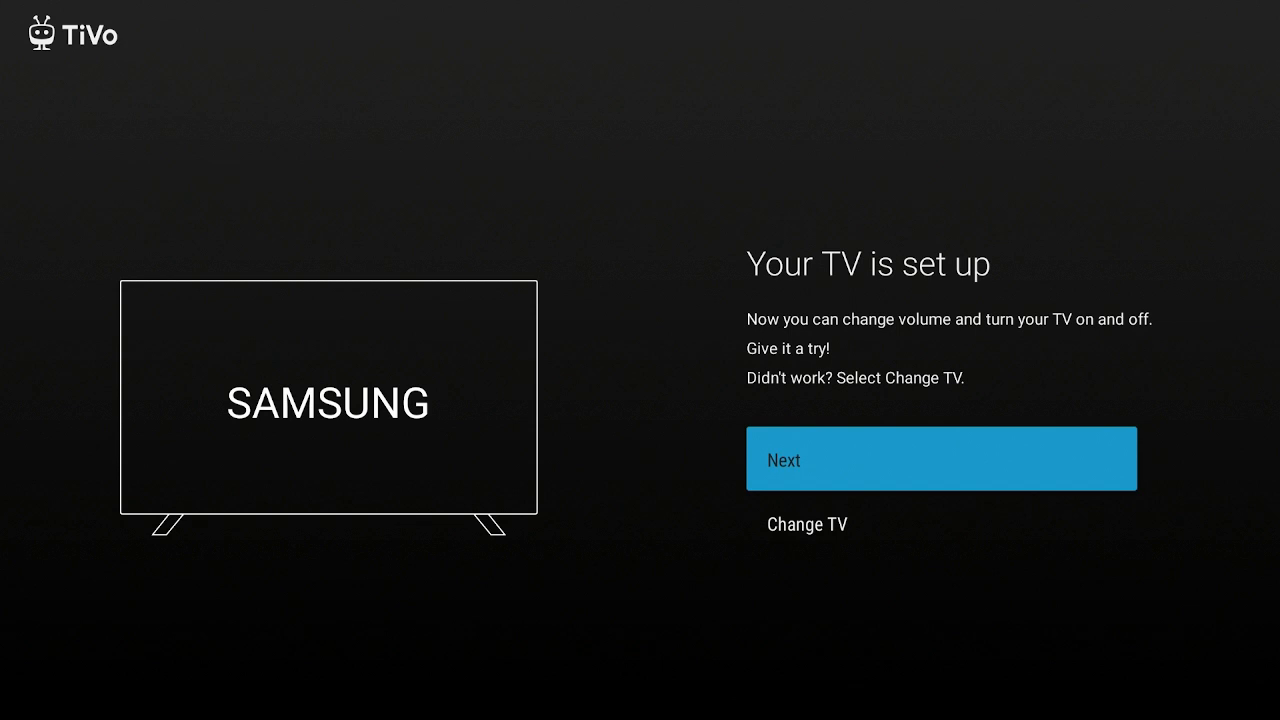
{"action": "left_click", "coordinate": [940, 458]}
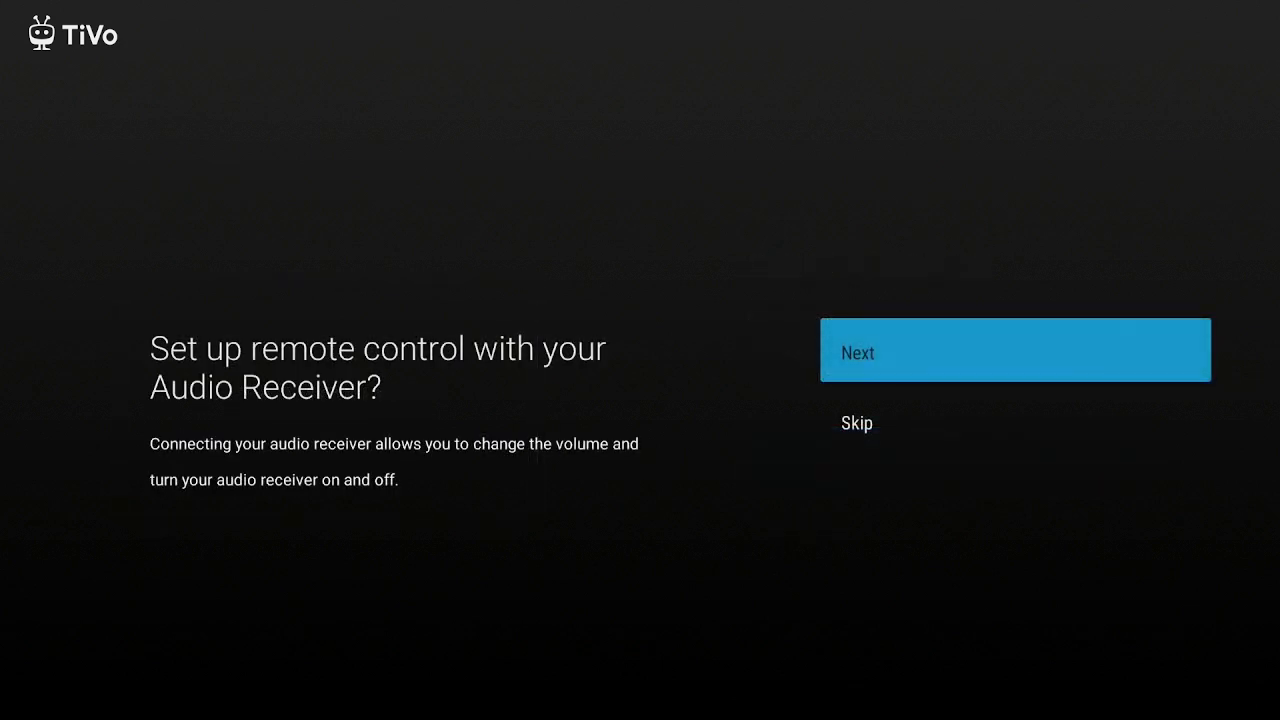
{"action": "key", "text": "Down"}
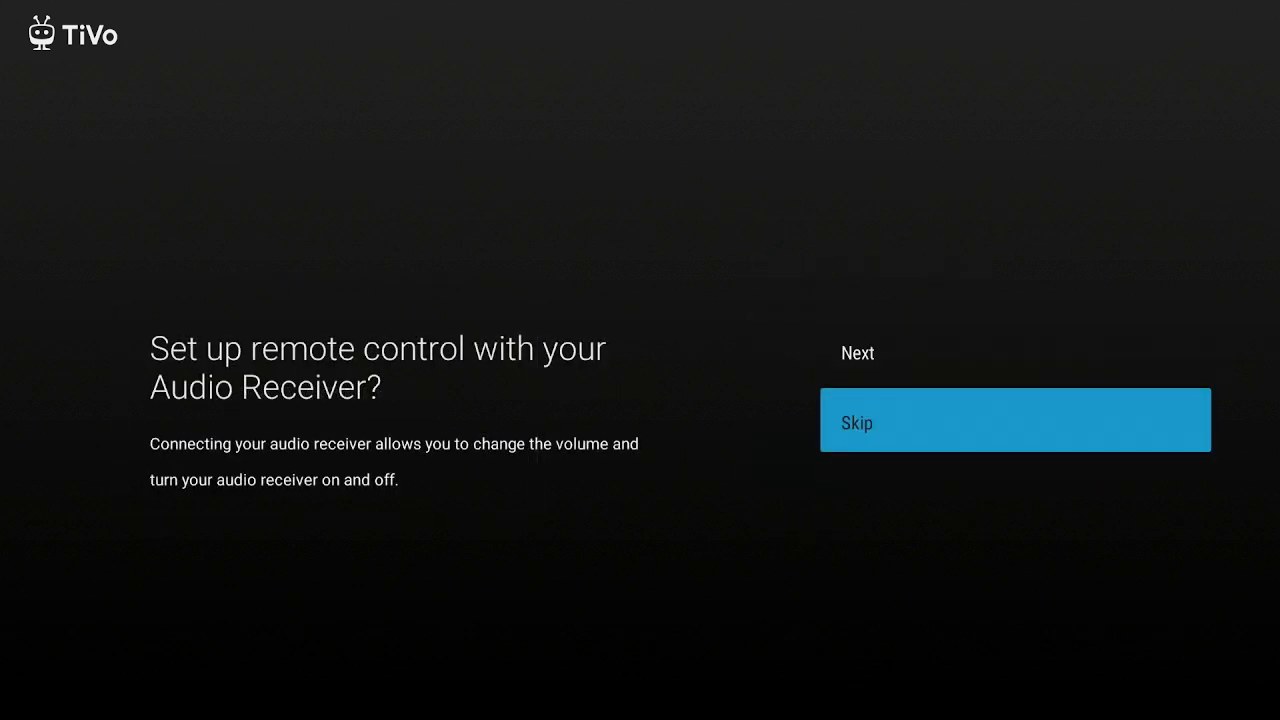
{"action": "left_click", "coordinate": [1014, 419]}
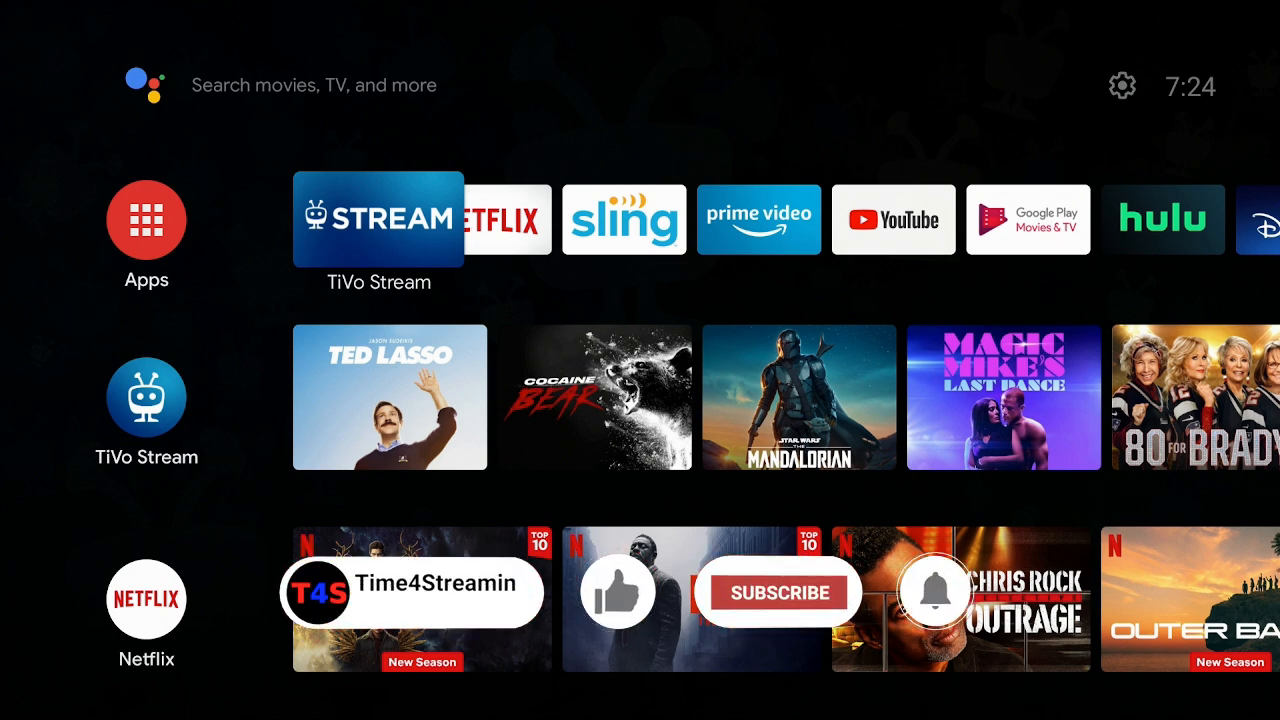
Open the home screen's gear settings and go to Device Preferences.
{"action": "left_click", "coordinate": [779, 592]}
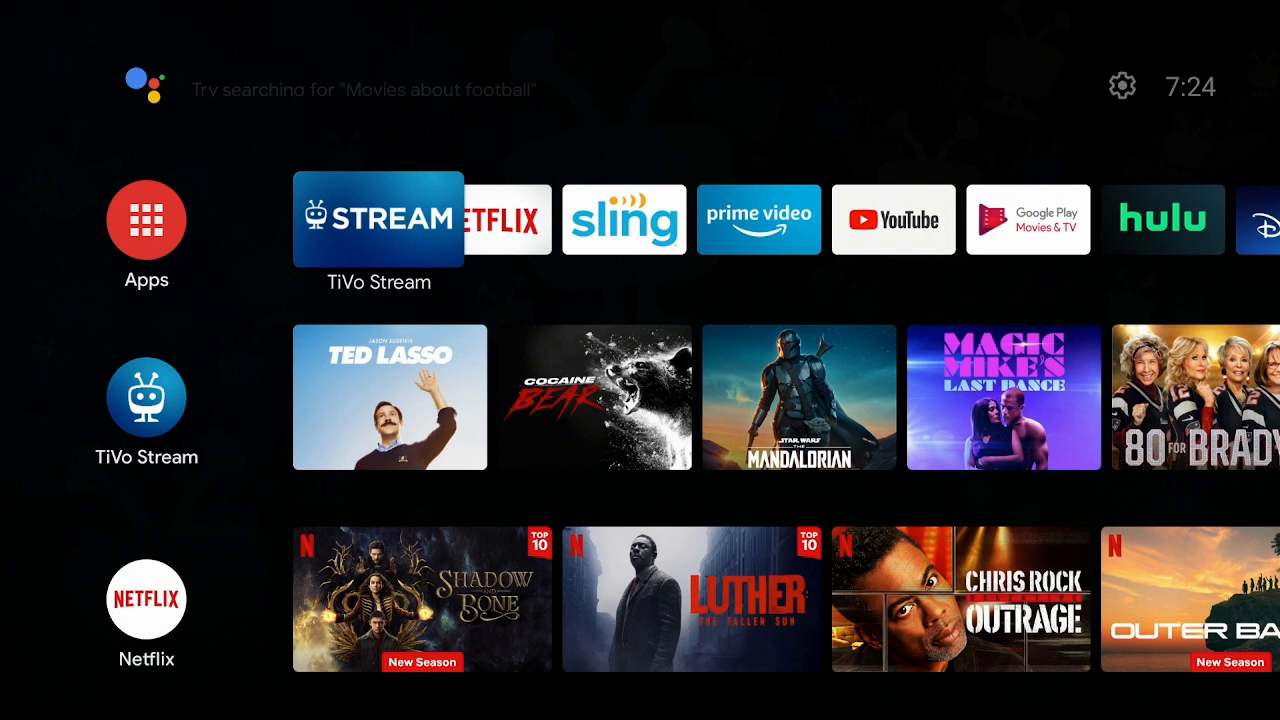
{"action": "left_click", "coordinate": [1121, 86]}
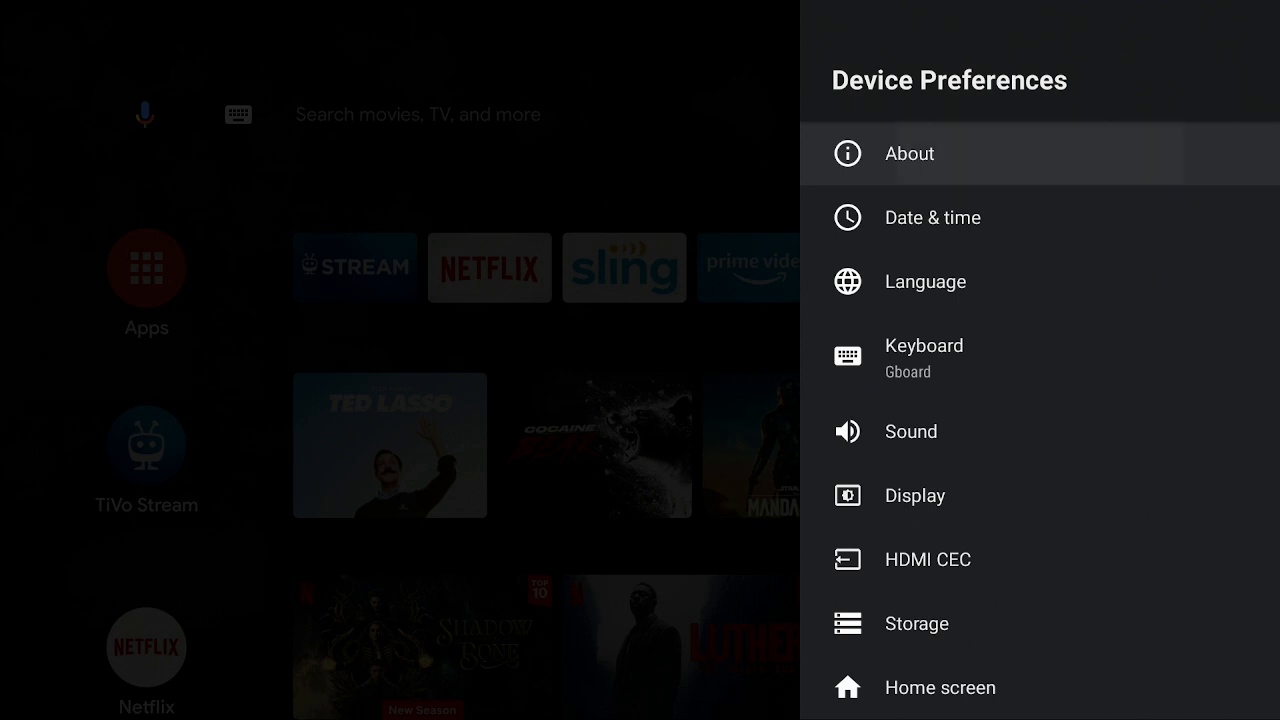
In About, scroll to Build and press it repeatedly until 0 steps from developer.
{"action": "left_click", "coordinate": [908, 153]}
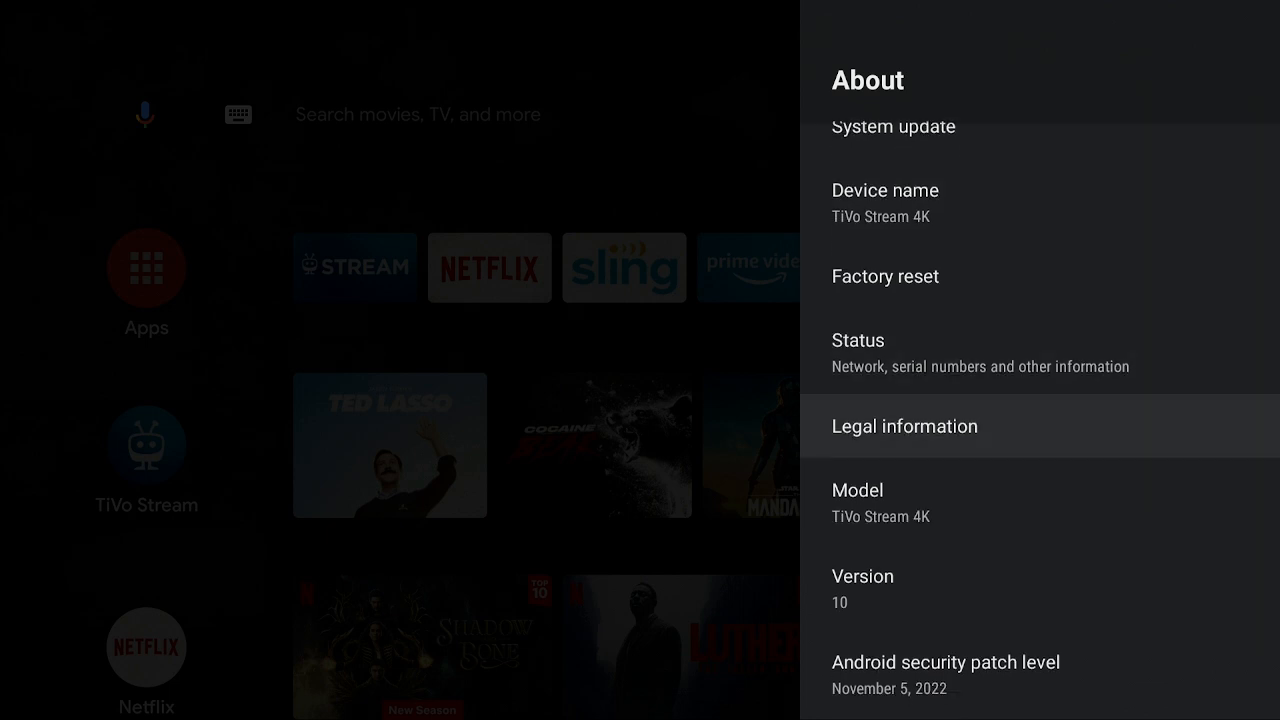
{"action": "scroll", "scroll_direction": "down", "scroll_amount": 3}
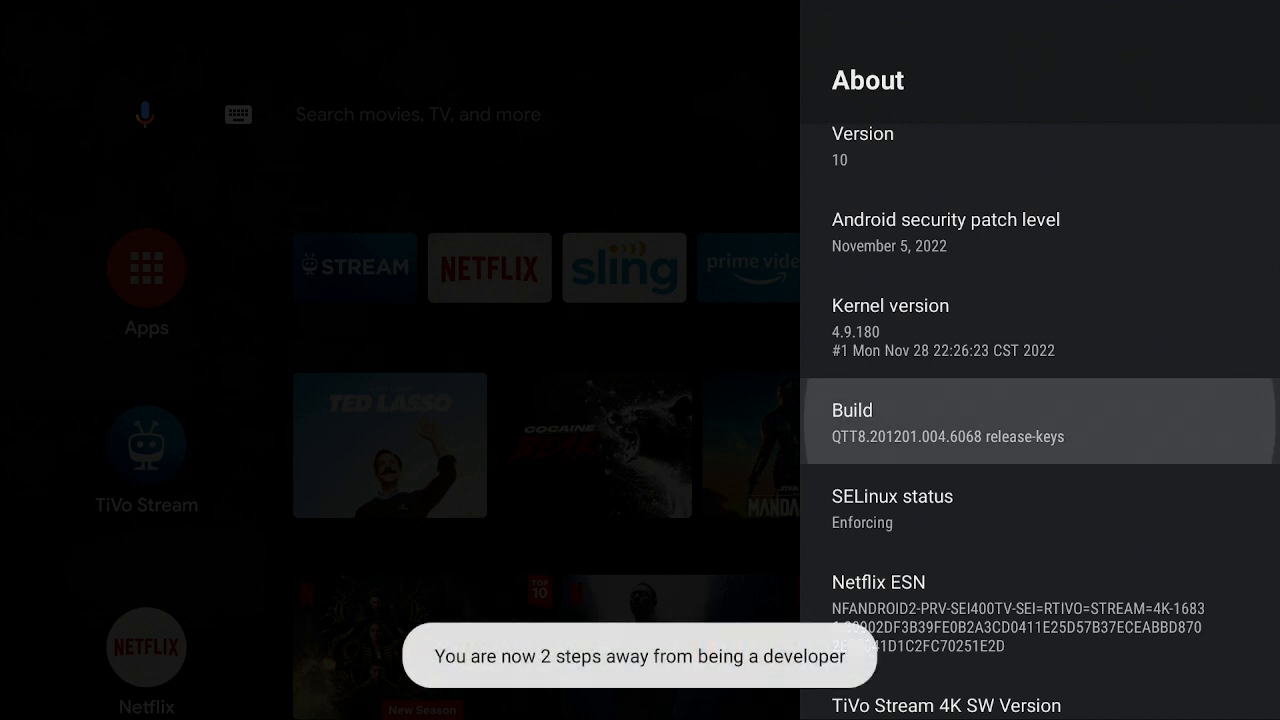
{"action": "left_click", "coordinate": [1038, 422]}
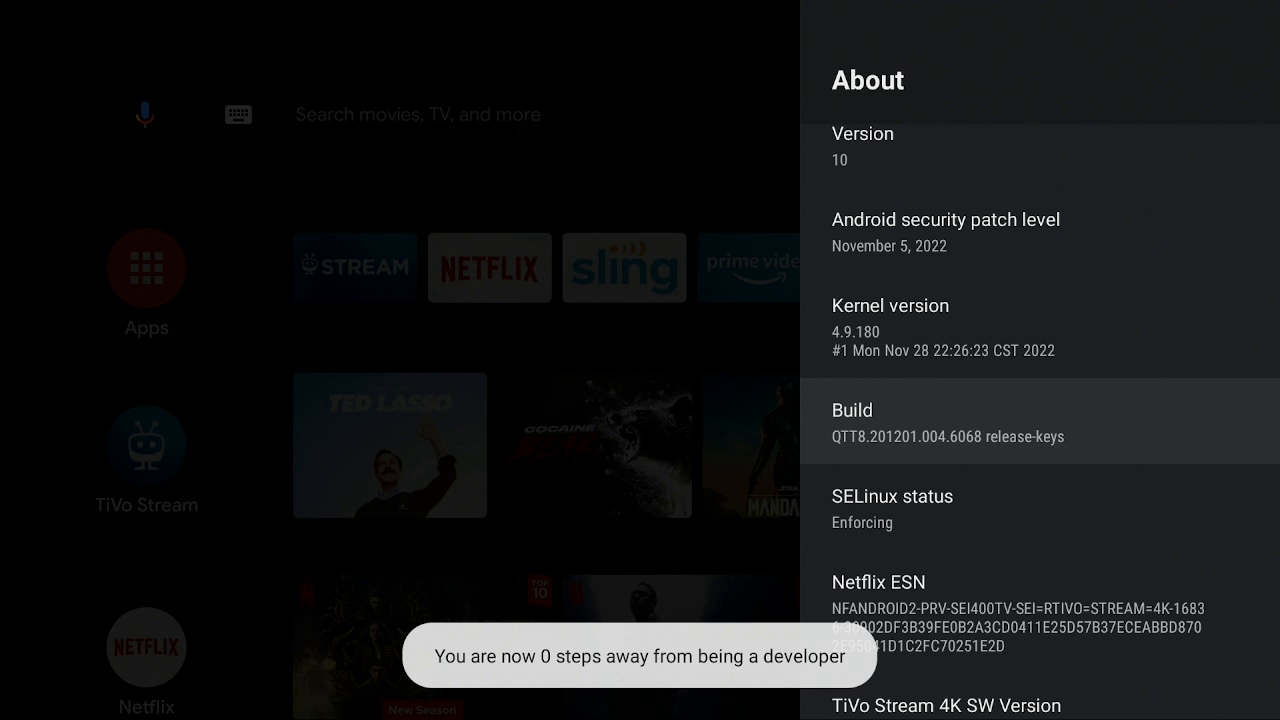